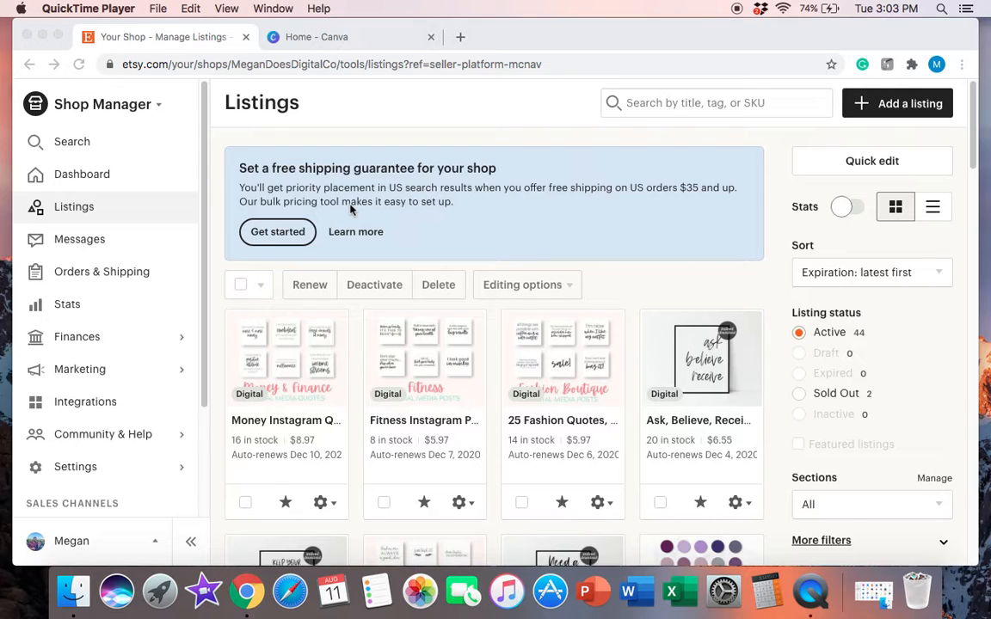
{"action": "mouse_move", "coordinate": [249, 304]}
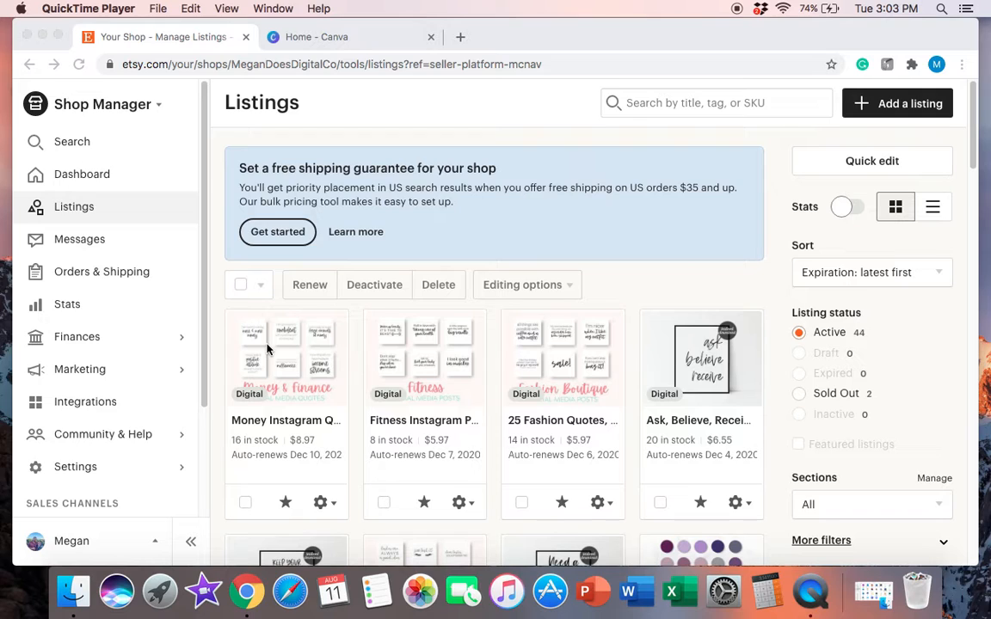
{"action": "mouse_move", "coordinate": [356, 406]}
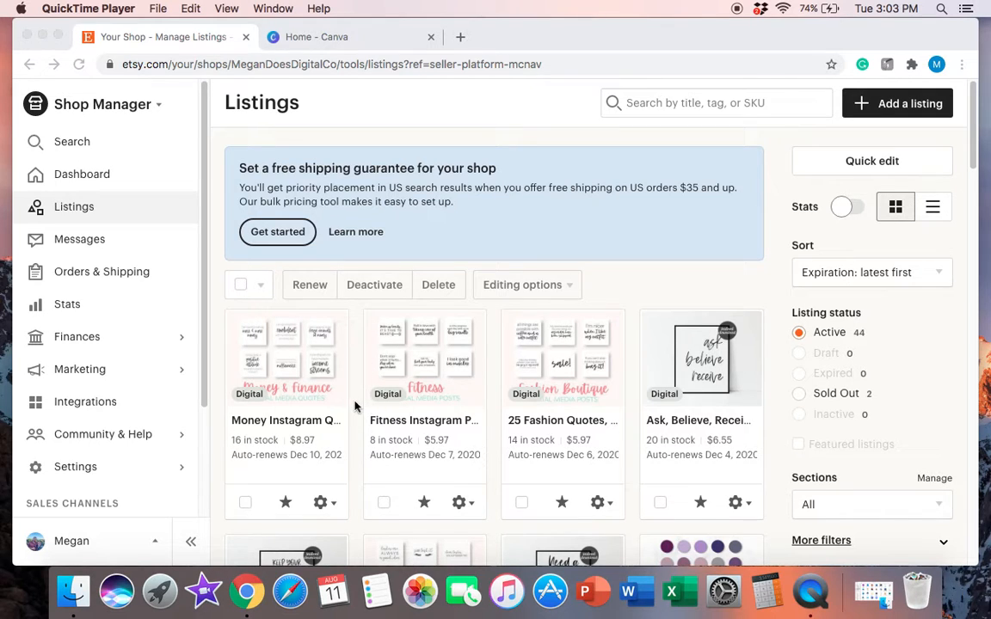
Open the 20 Purple Instagram Highlight Covers listing and reach its Digital files showing purplehighlights.zip.
{"action": "scroll", "scroll_direction": "down", "scroll_amount": 3}
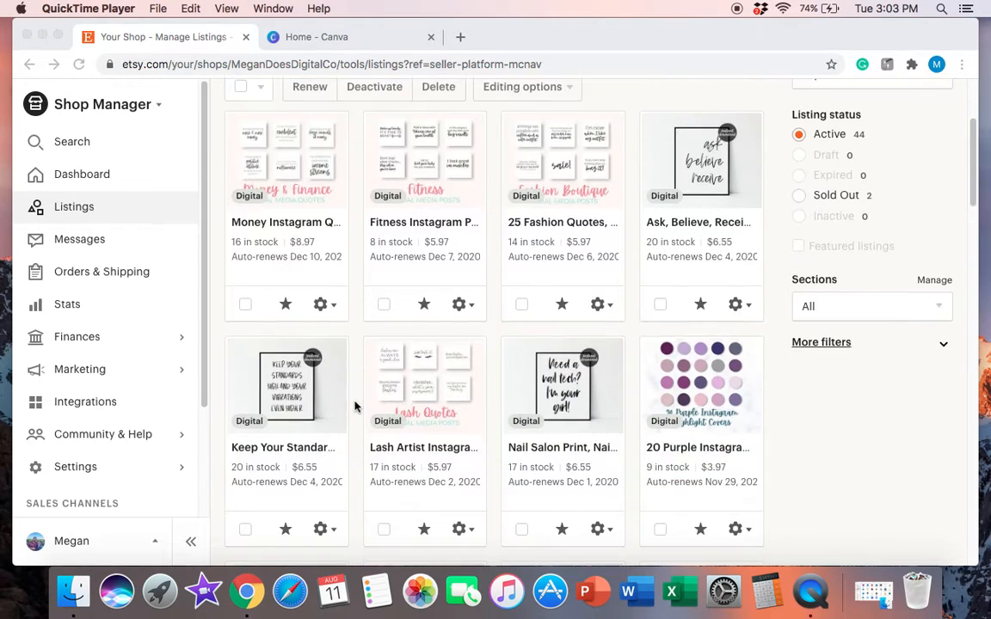
{"action": "mouse_move", "coordinate": [740, 401]}
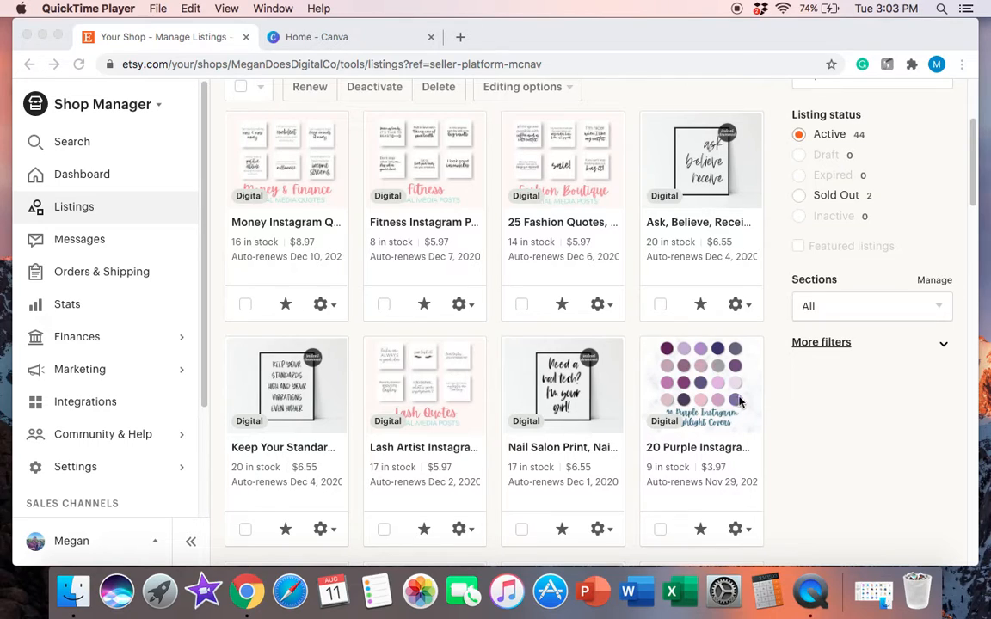
{"action": "mouse_move", "coordinate": [644, 404]}
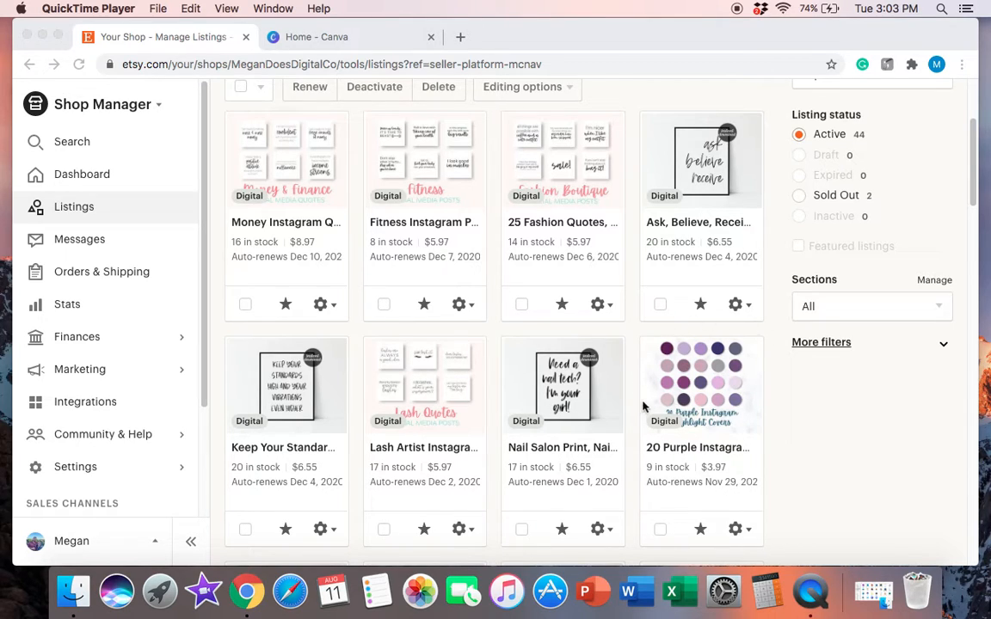
{"action": "mouse_move", "coordinate": [684, 258]}
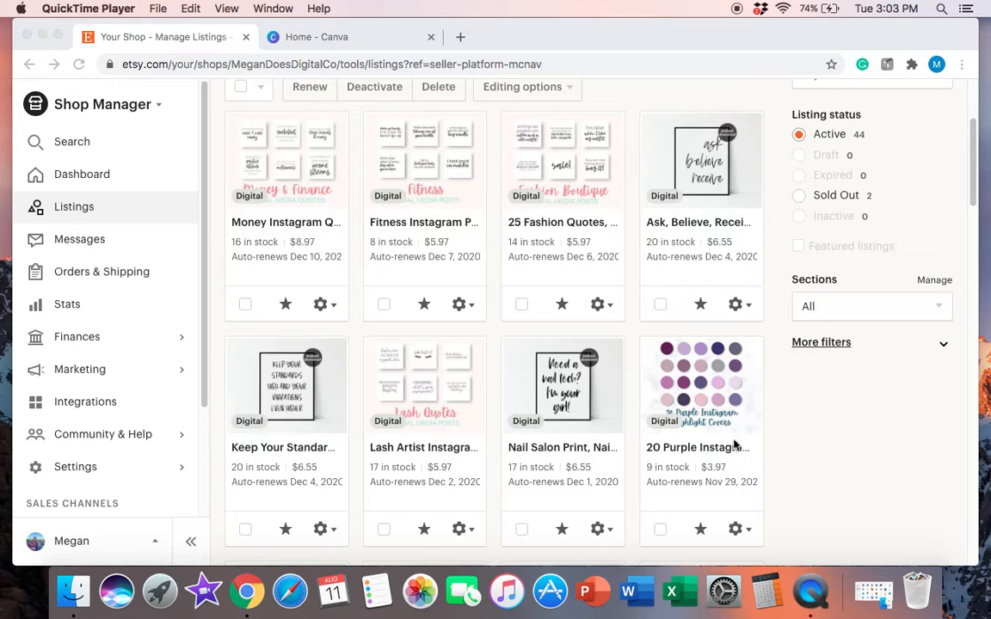
{"action": "mouse_move", "coordinate": [734, 367]}
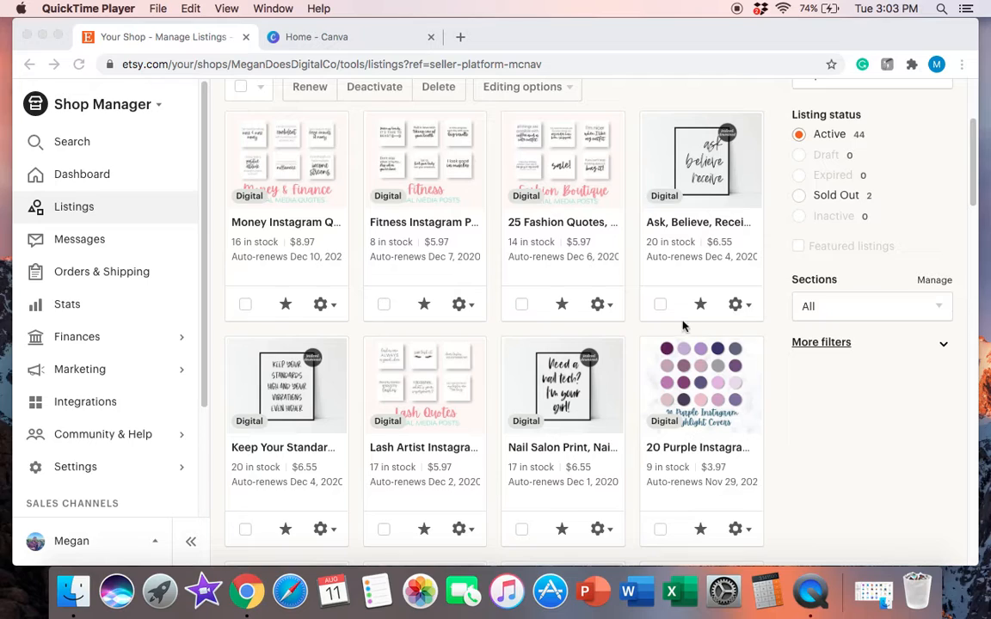
{"action": "mouse_move", "coordinate": [628, 400]}
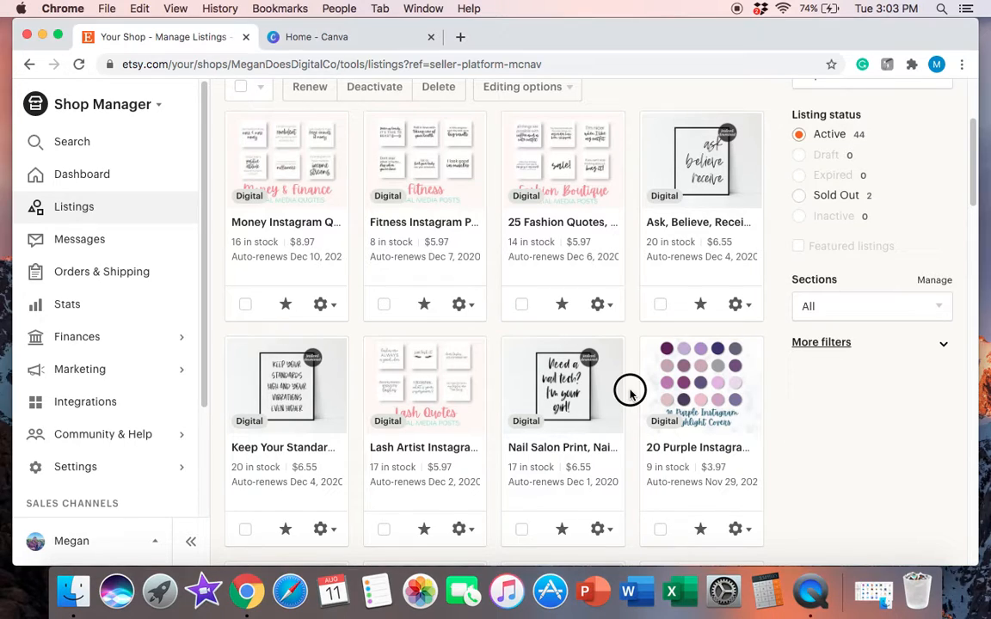
{"action": "mouse_move", "coordinate": [631, 392]}
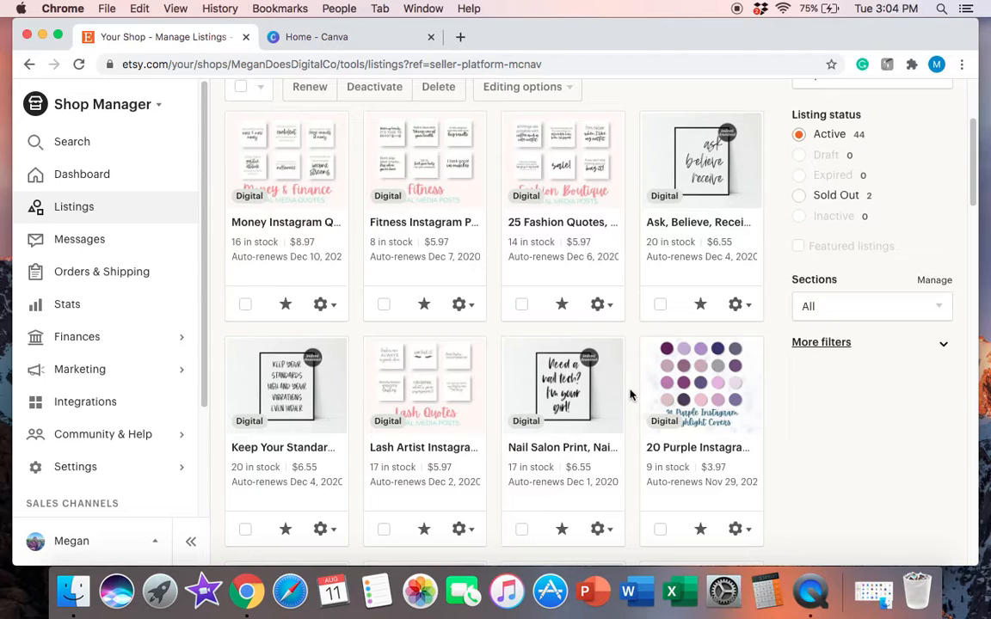
{"action": "mouse_move", "coordinate": [657, 359]}
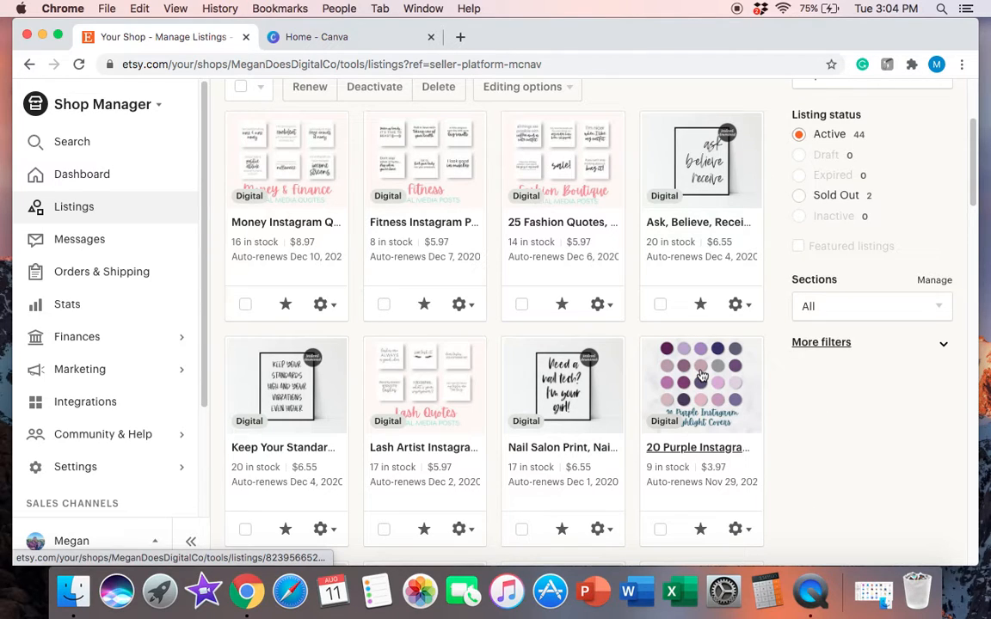
{"action": "left_click", "coordinate": [700, 375]}
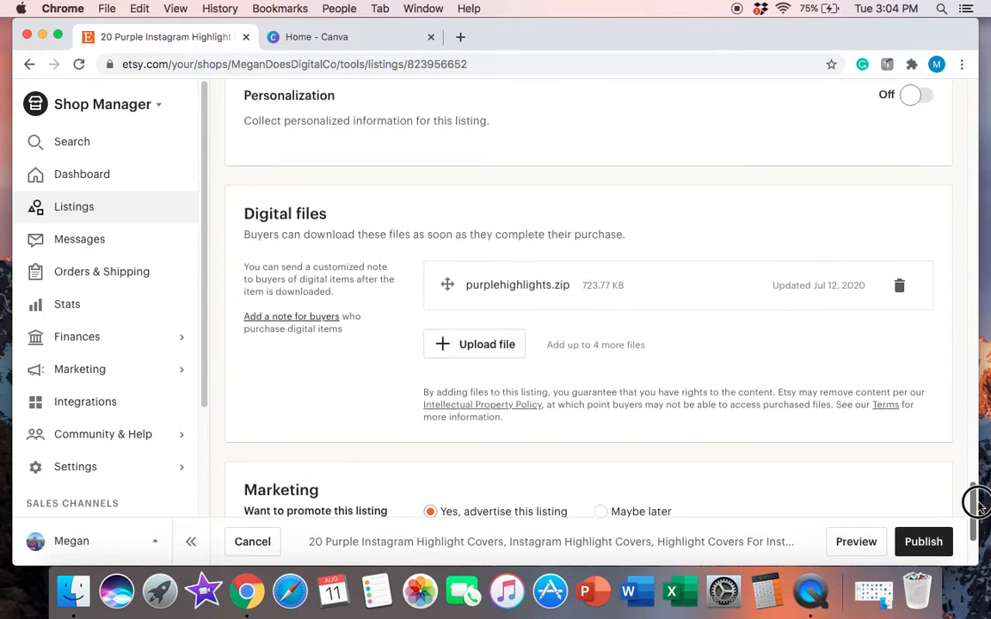
{"action": "scroll", "scroll_direction": "down", "scroll_amount": 3}
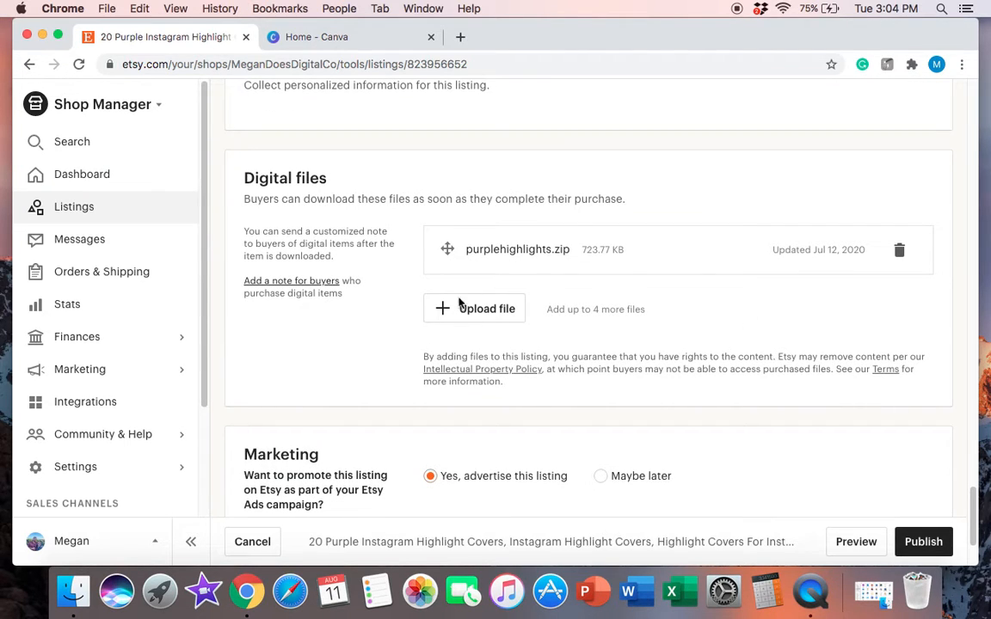
{"action": "mouse_move", "coordinate": [529, 262]}
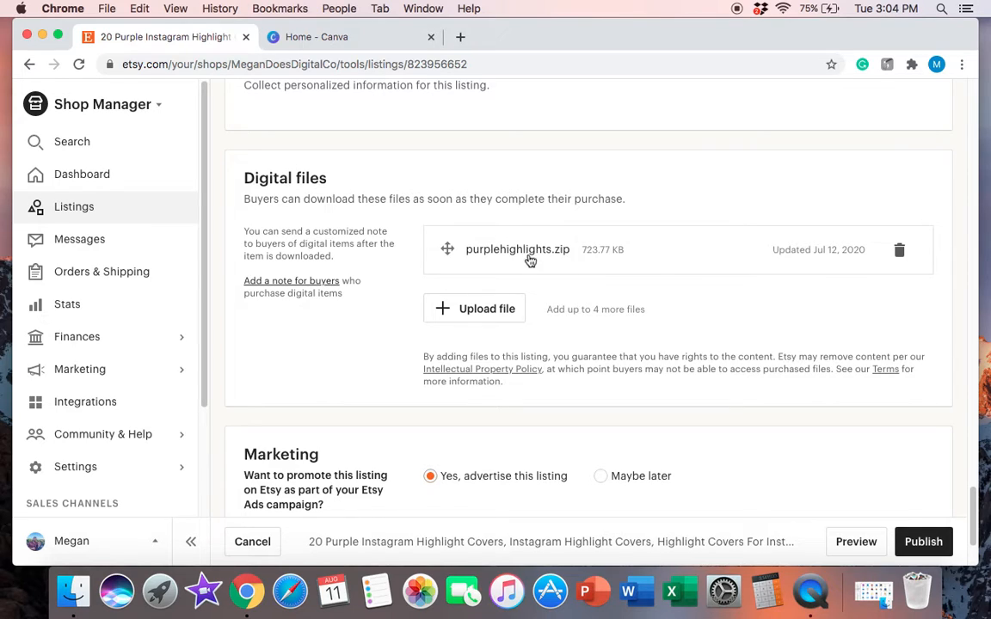
{"action": "mouse_move", "coordinate": [560, 255]}
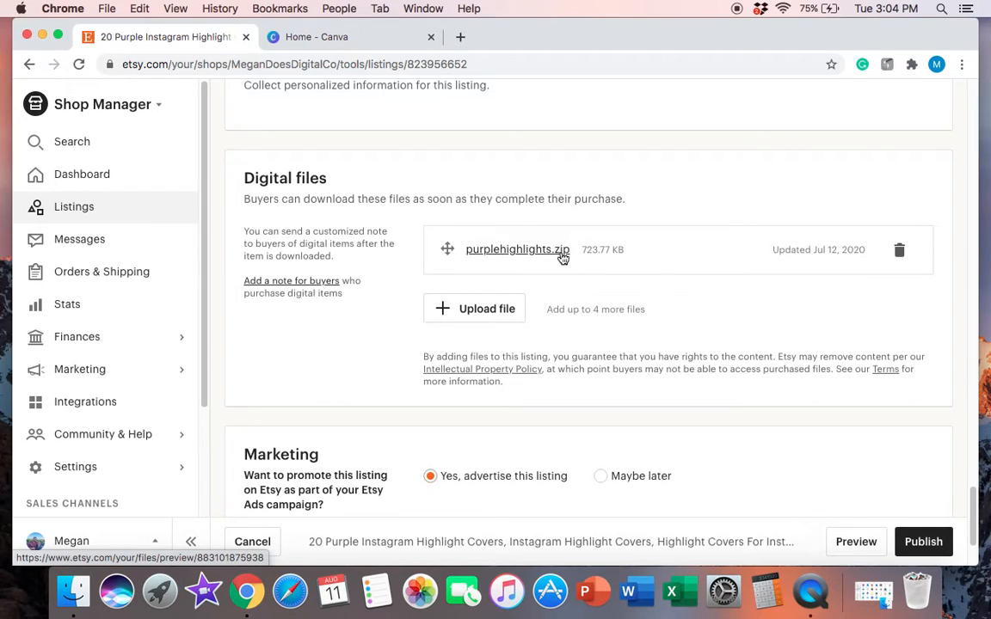
{"action": "mouse_move", "coordinate": [547, 265]}
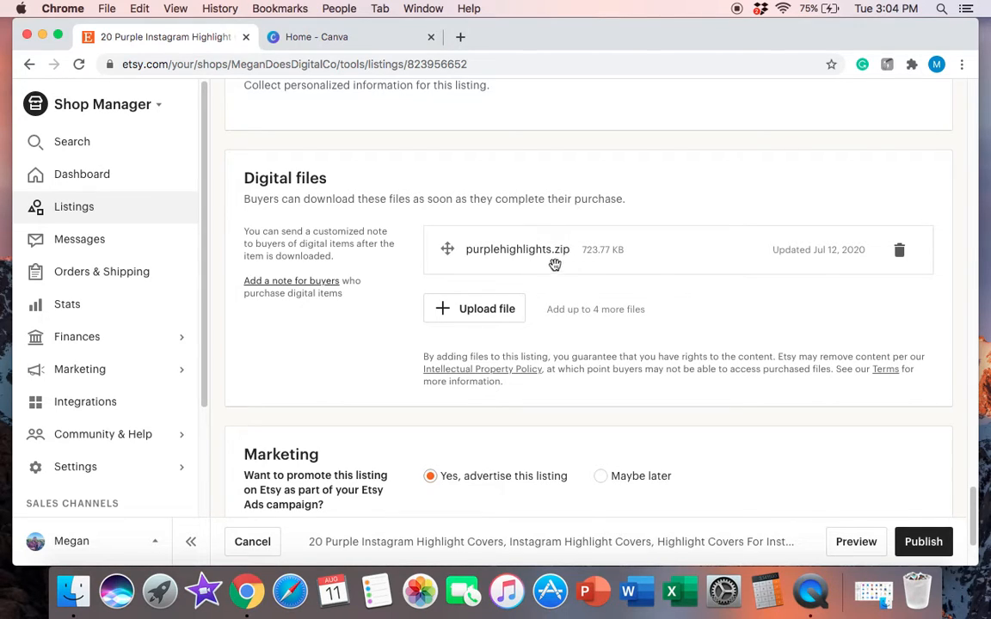
{"action": "mouse_move", "coordinate": [548, 272]}
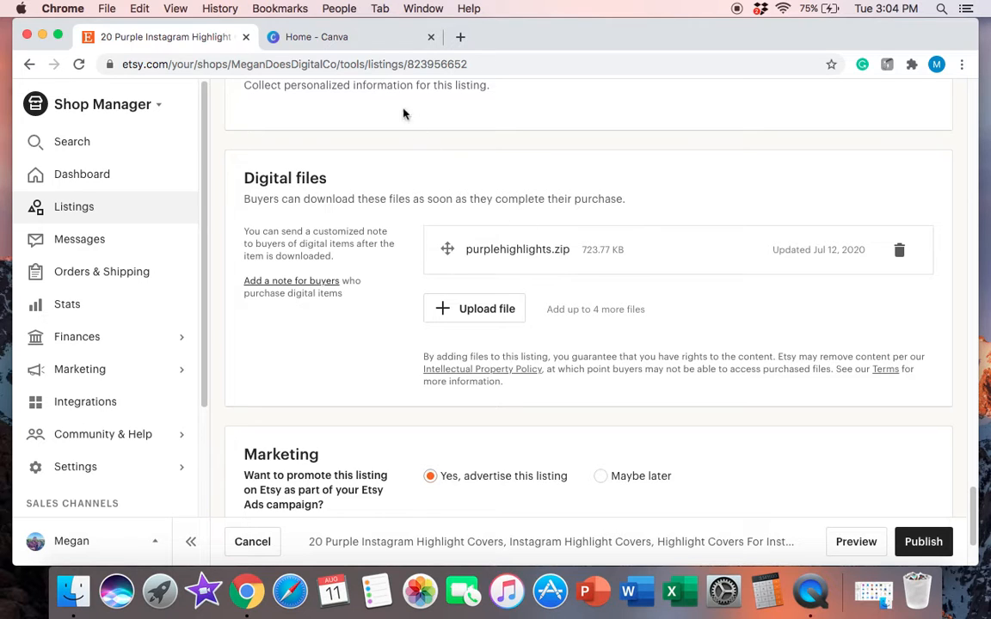
Switch to Canva and open the Instagram Highlight Covers folder from the left sidebar.
{"action": "left_click", "coordinate": [341, 36]}
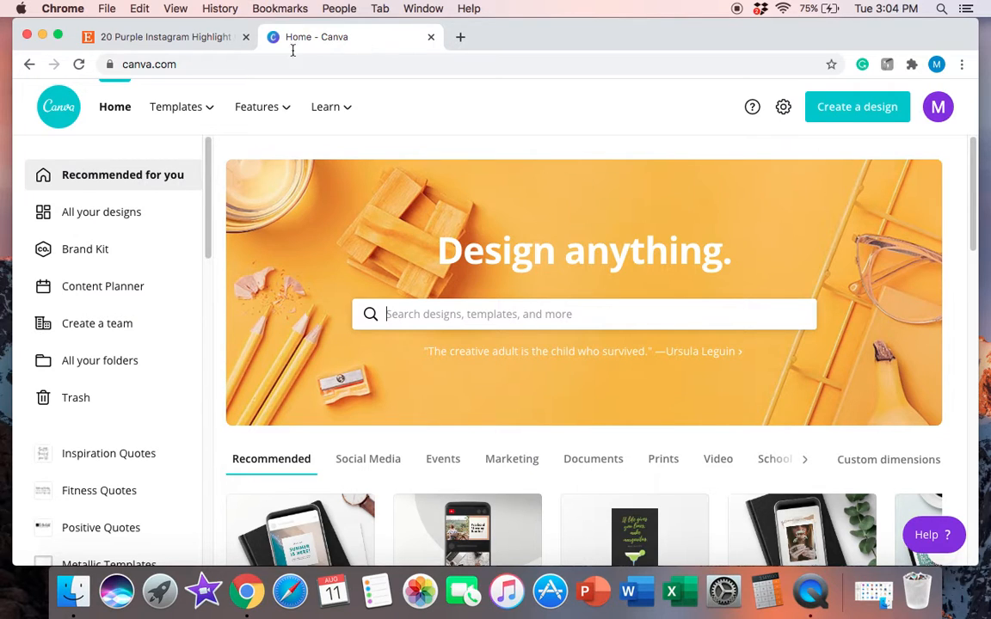
{"action": "scroll", "scroll_direction": "down", "scroll_amount": 3}
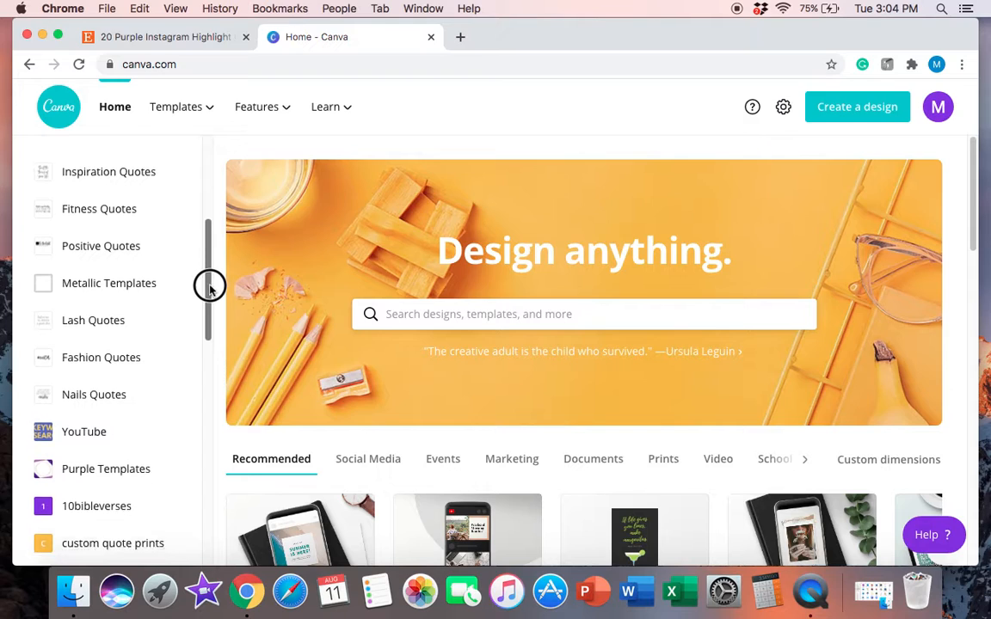
{"action": "scroll", "scroll_direction": "down", "scroll_amount": 3}
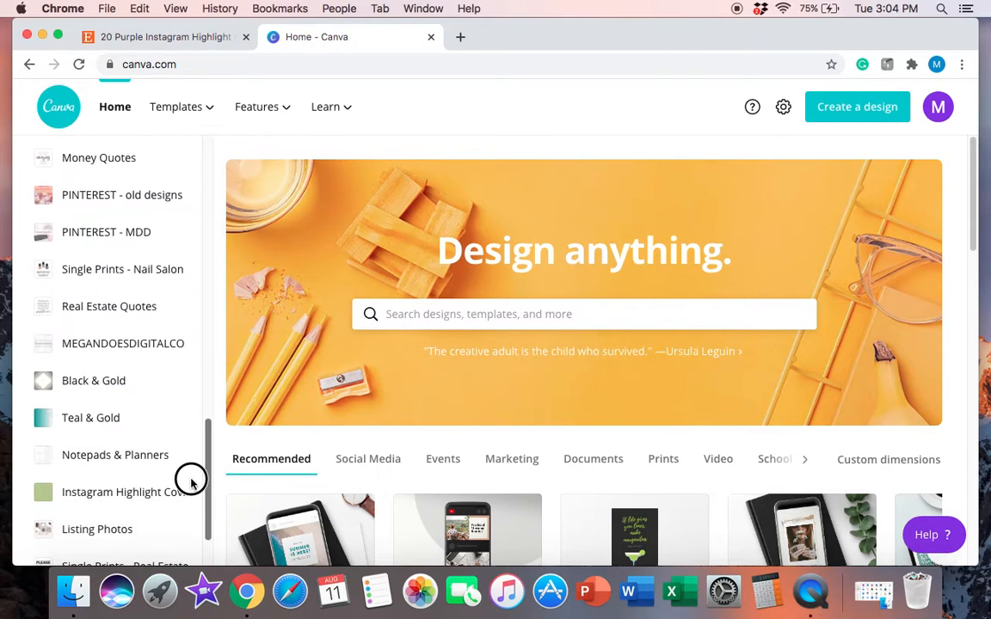
{"action": "left_click", "coordinate": [117, 492]}
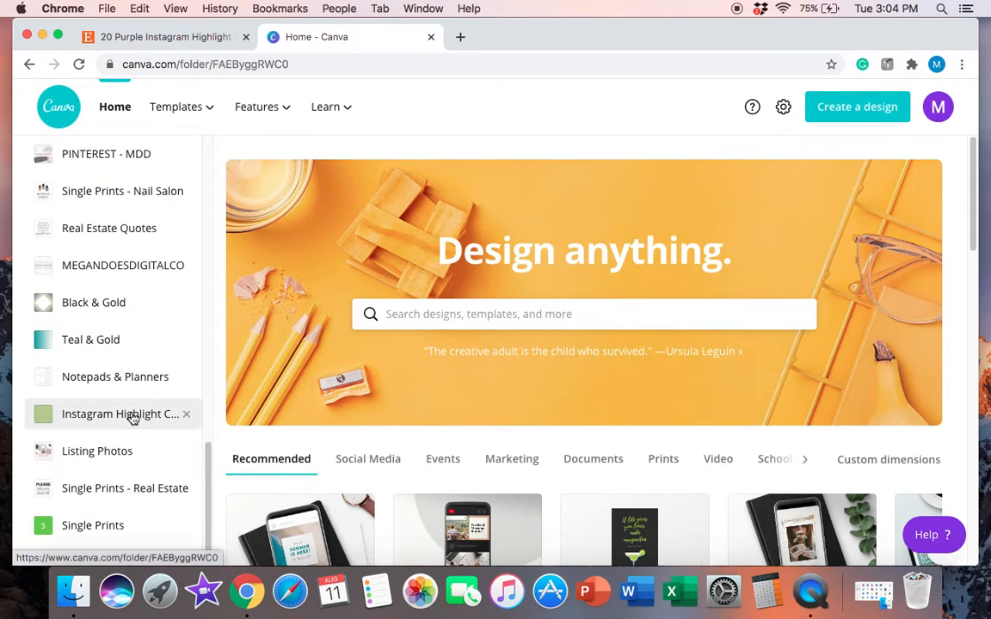
{"action": "left_click", "coordinate": [120, 414]}
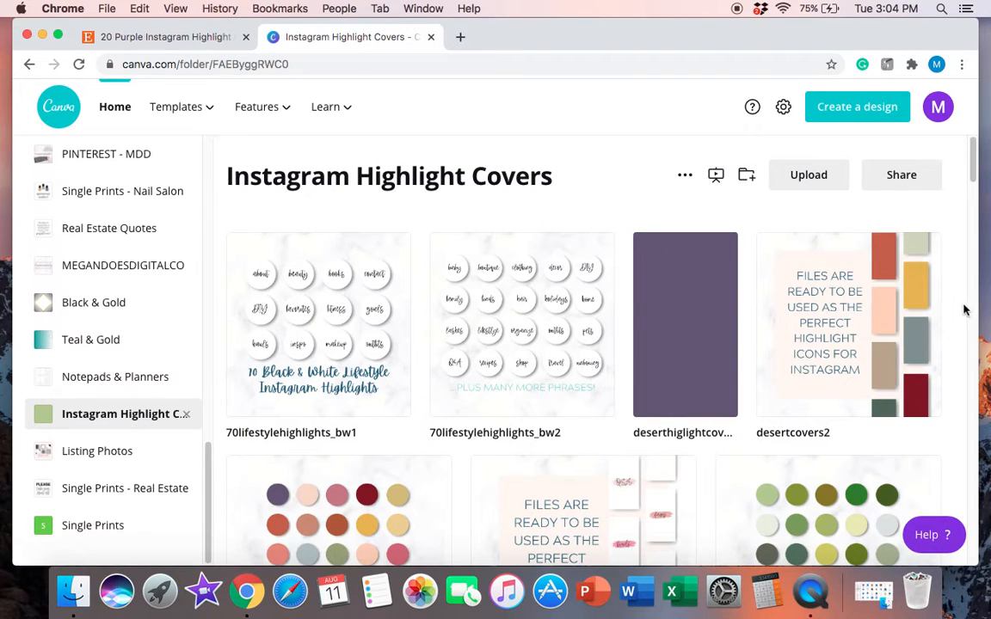
{"action": "double_click", "coordinate": [684, 326]}
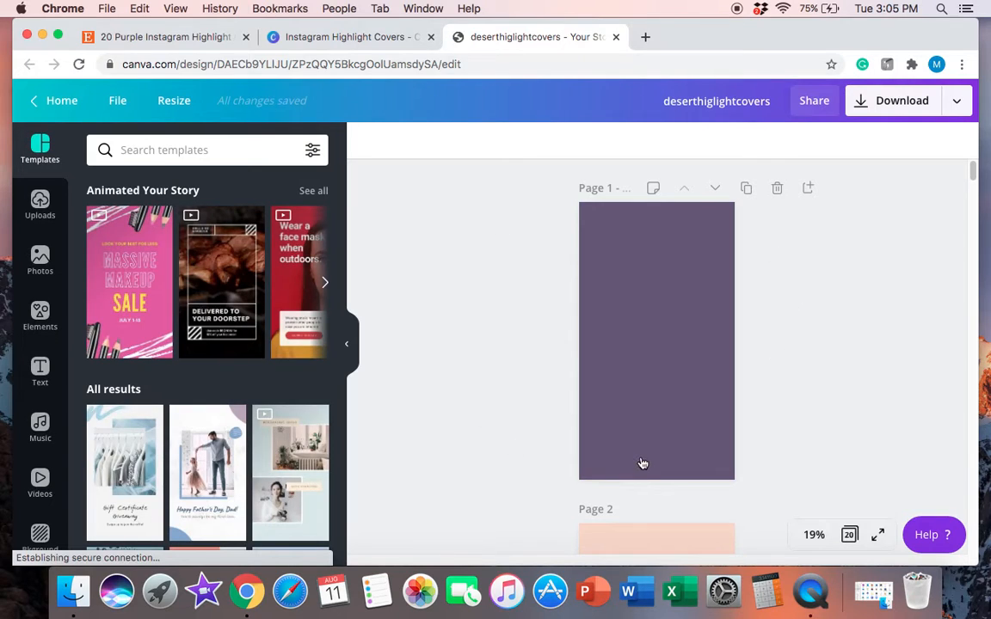
{"action": "mouse_move", "coordinate": [495, 282]}
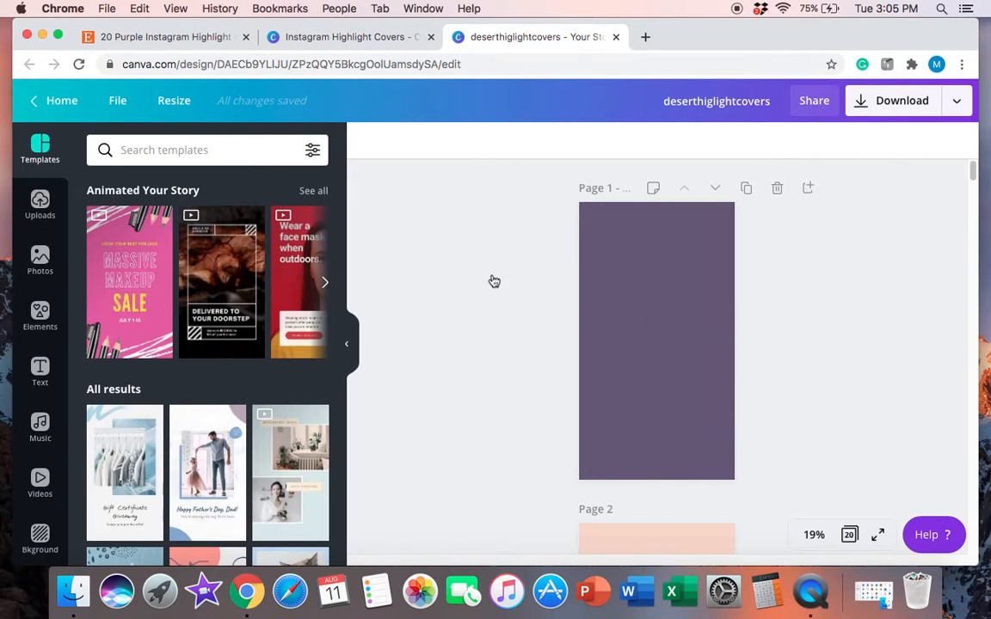
{"action": "mouse_move", "coordinate": [592, 408]}
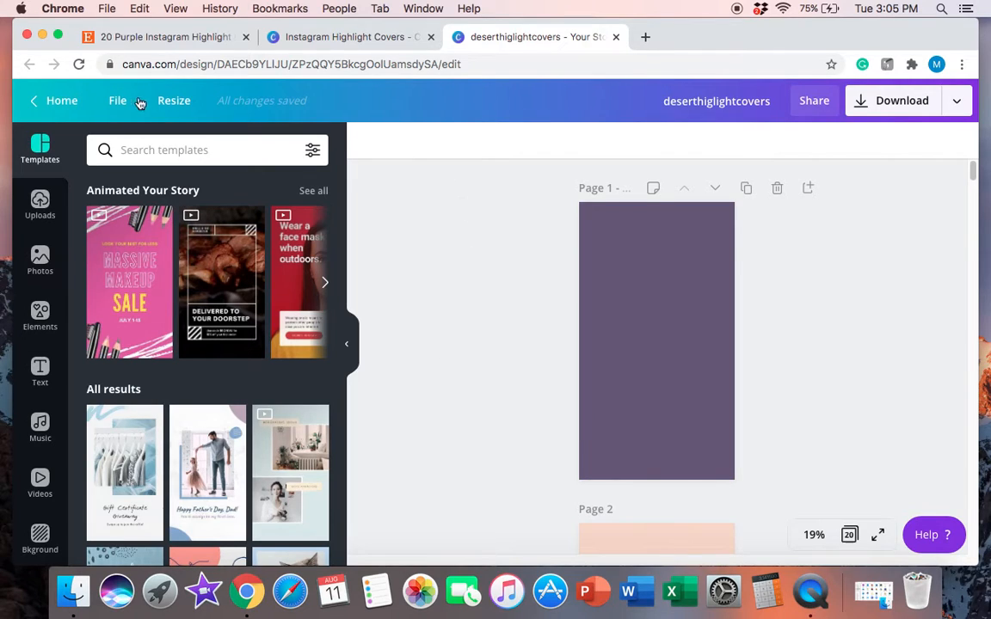
{"action": "mouse_move", "coordinate": [445, 275]}
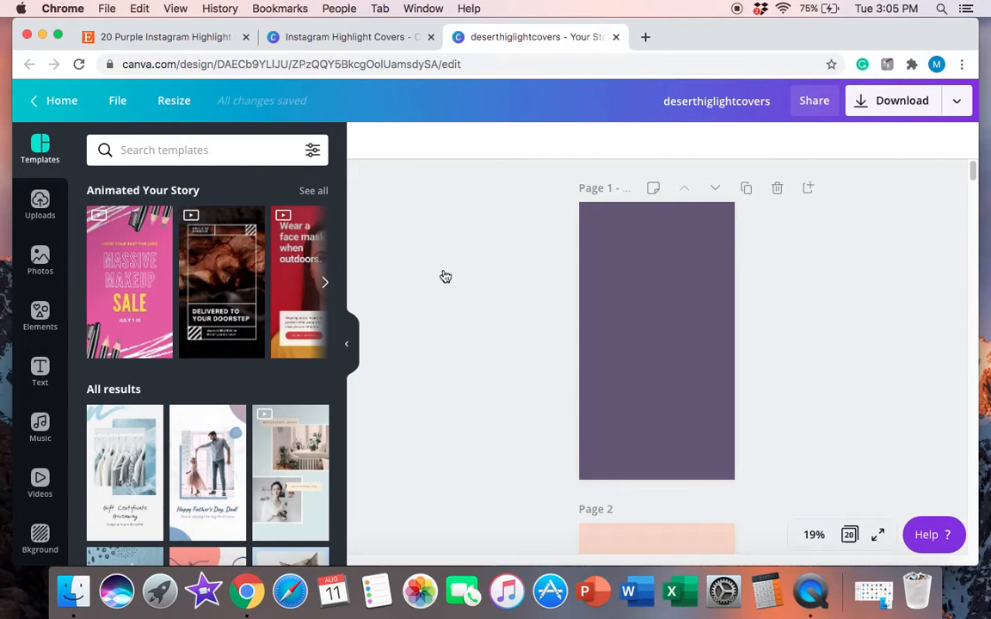
{"action": "mouse_move", "coordinate": [953, 204]}
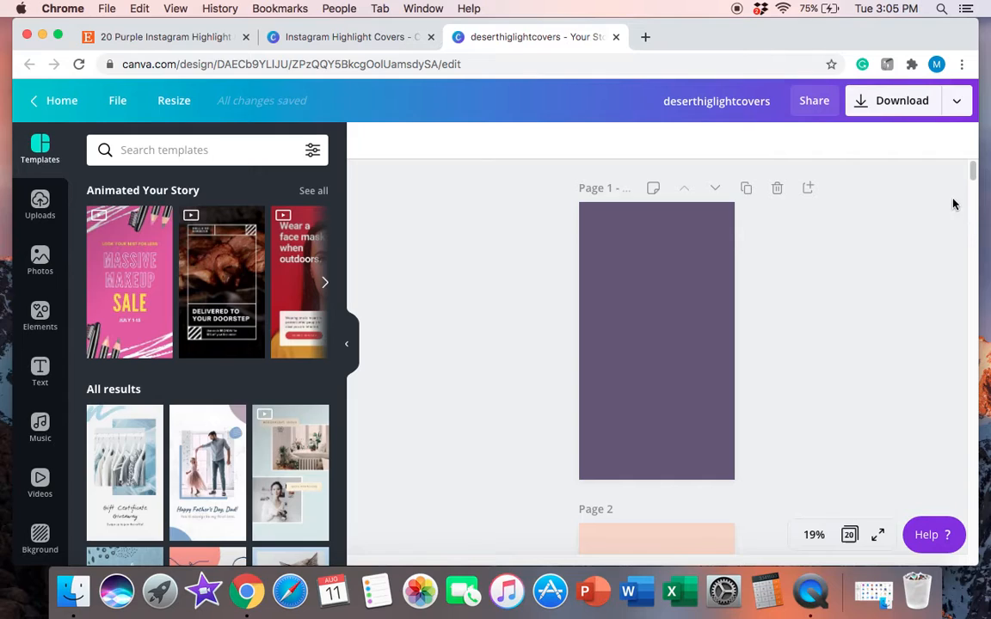
{"action": "mouse_move", "coordinate": [767, 210]}
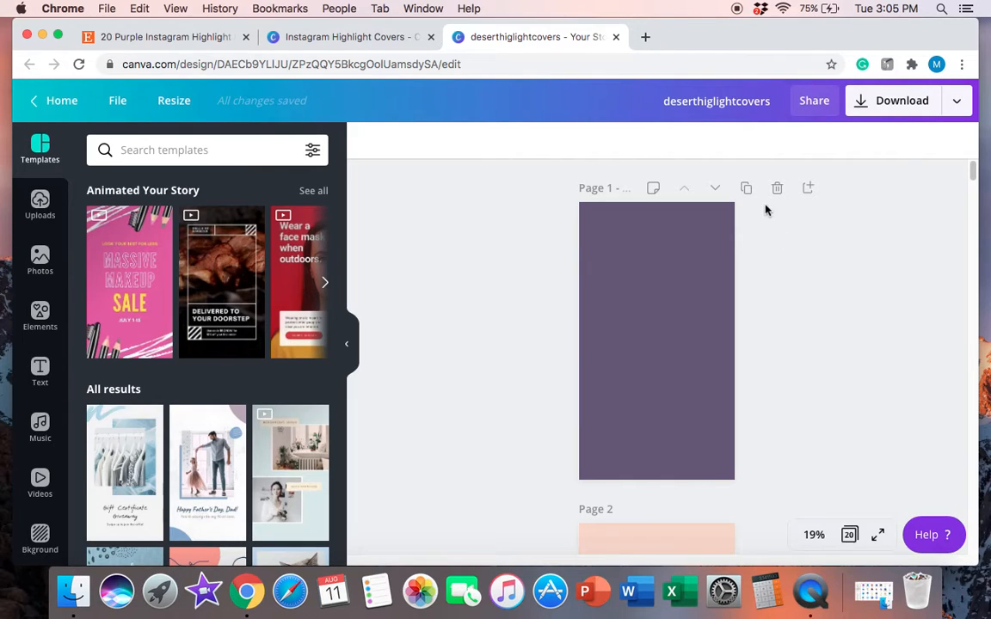
{"action": "mouse_move", "coordinate": [746, 187]}
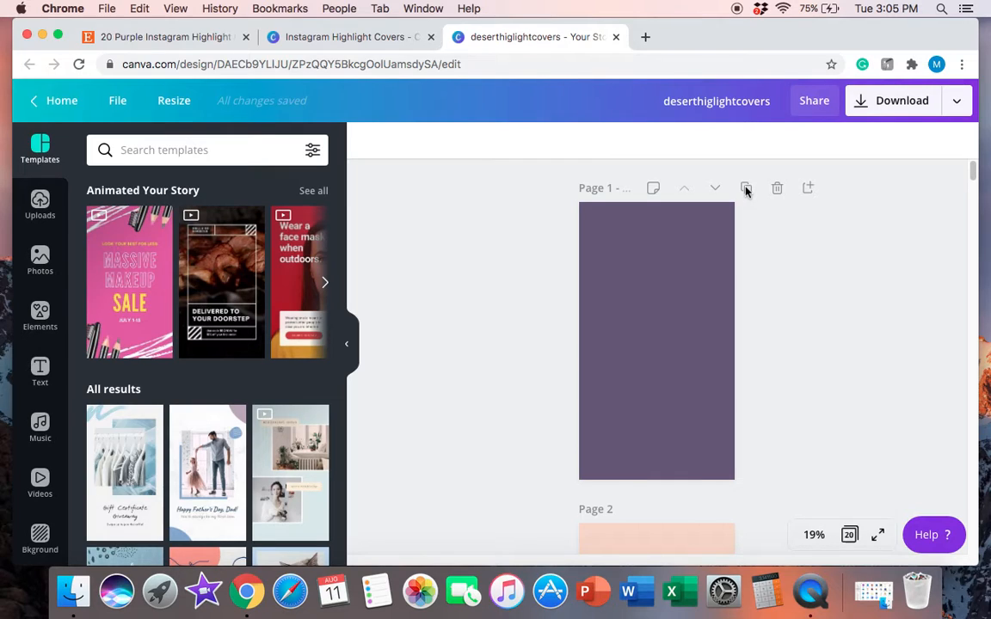
{"action": "mouse_move", "coordinate": [749, 211]}
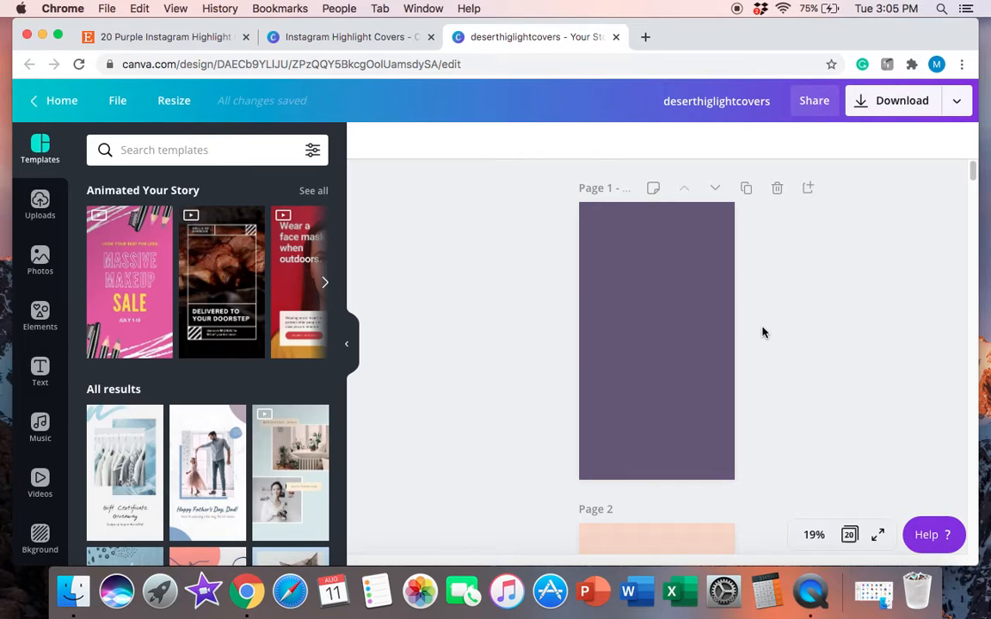
{"action": "mouse_move", "coordinate": [775, 428]}
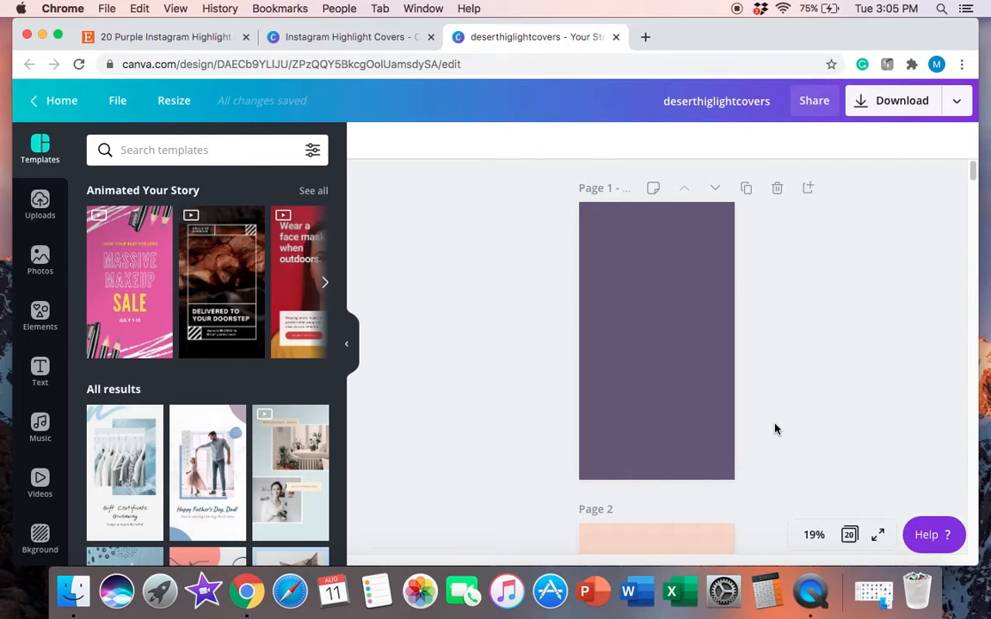
{"action": "mouse_move", "coordinate": [645, 459]}
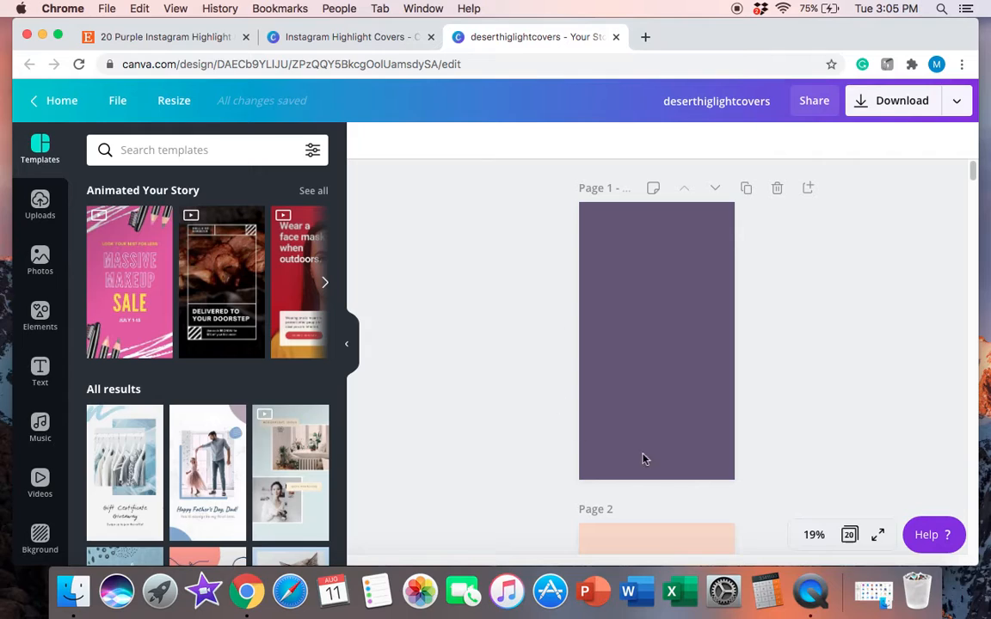
{"action": "mouse_move", "coordinate": [793, 234]}
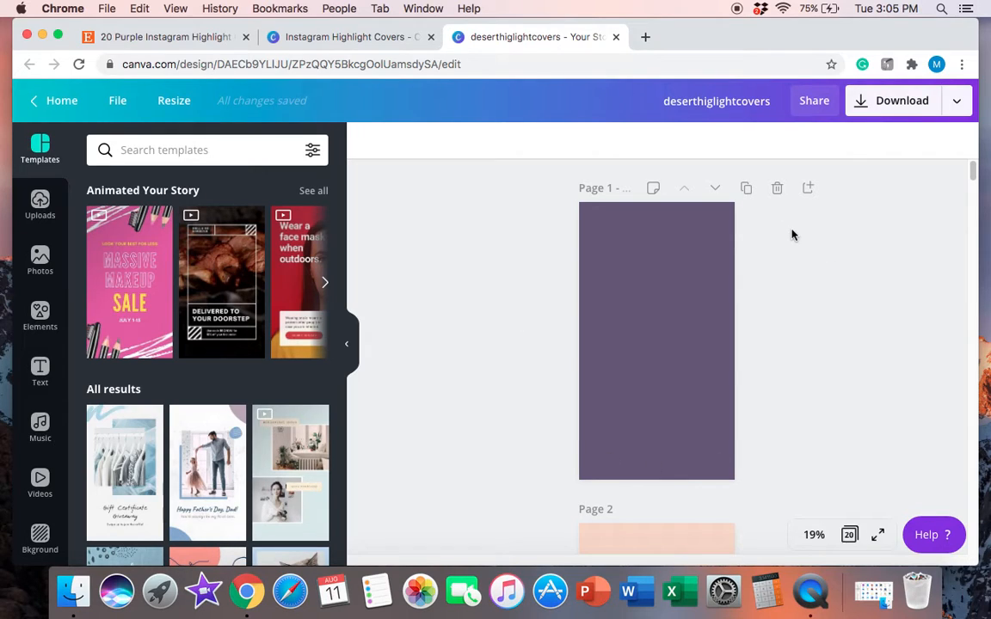
{"action": "mouse_move", "coordinate": [791, 261]}
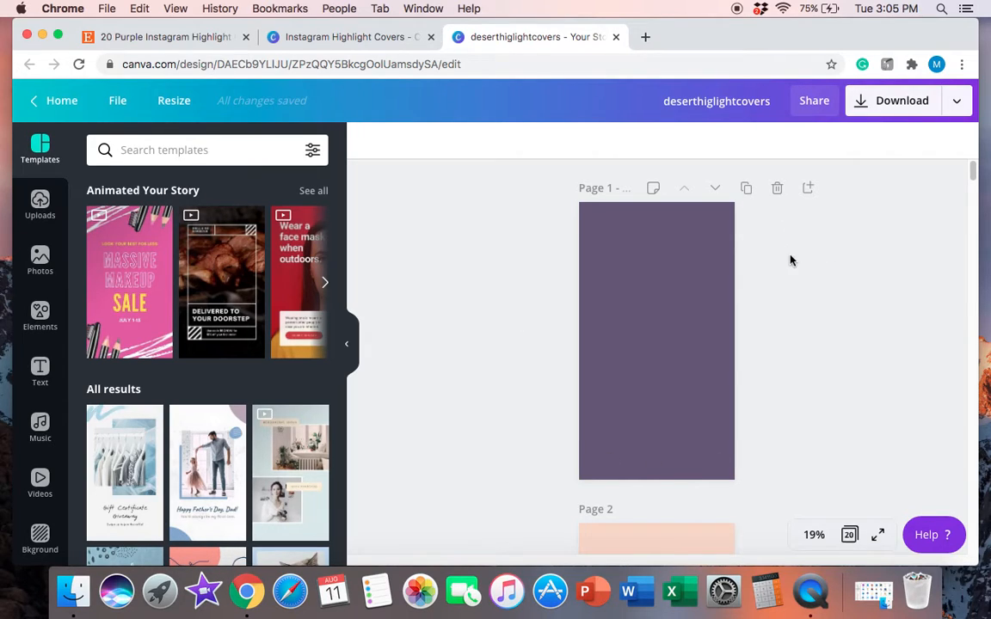
{"action": "mouse_move", "coordinate": [748, 392]}
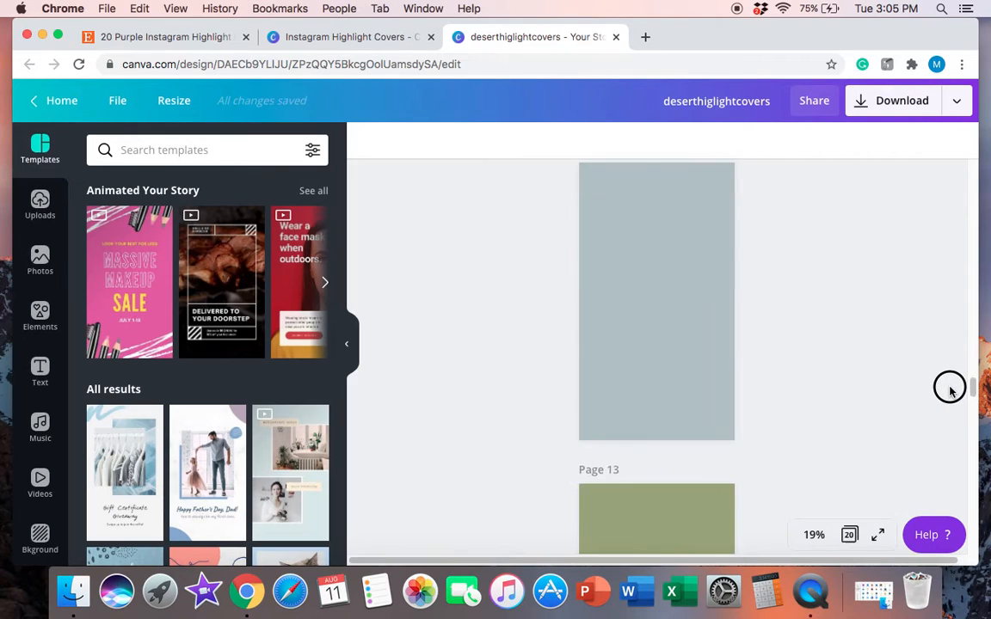
{"action": "scroll", "scroll_direction": "down", "scroll_amount": 3}
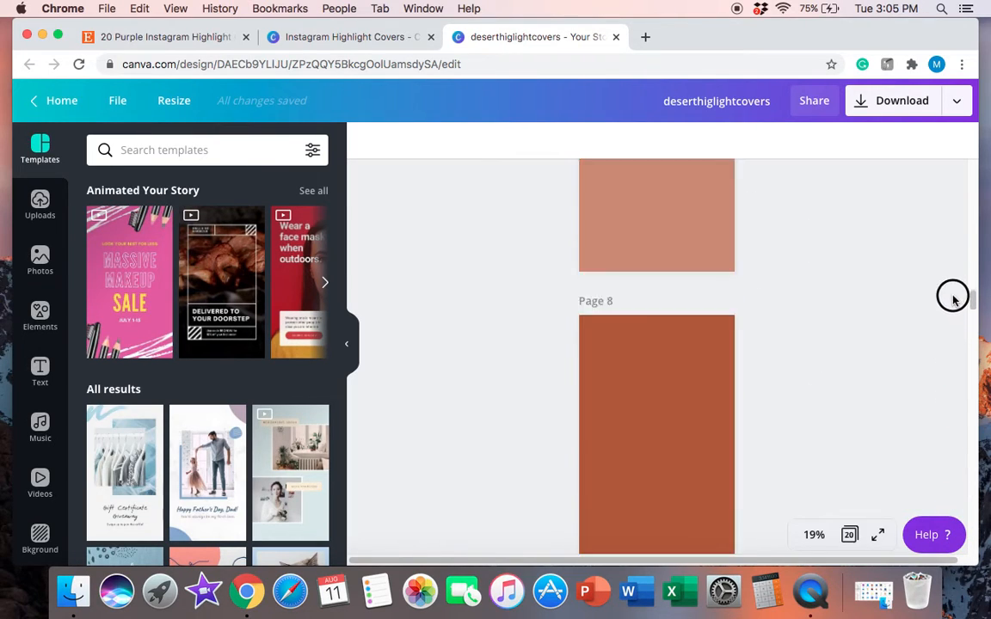
{"action": "scroll", "scroll_direction": "up", "scroll_amount": 3}
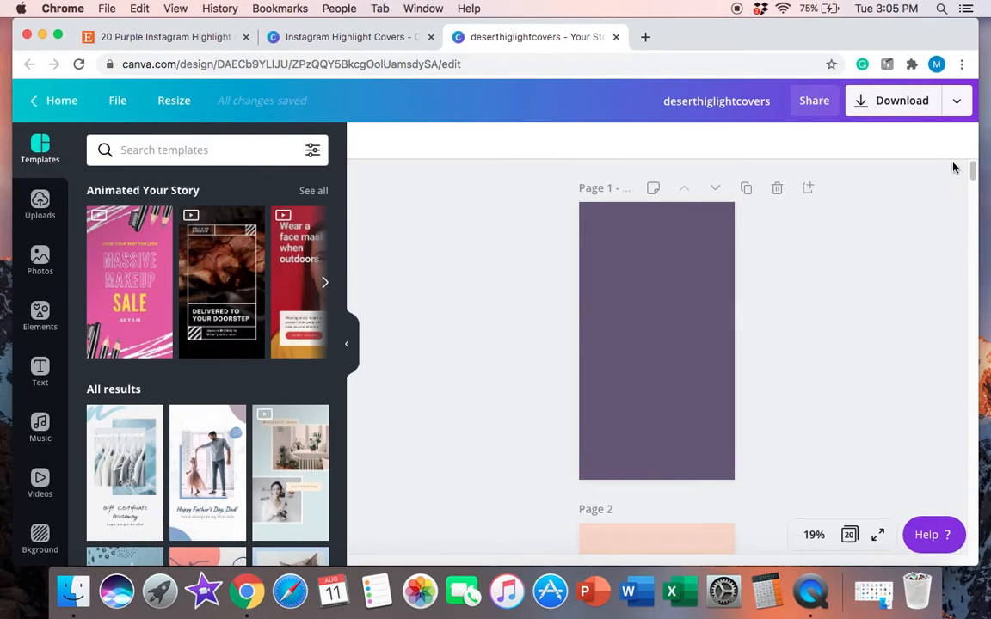
{"action": "mouse_move", "coordinate": [747, 191]}
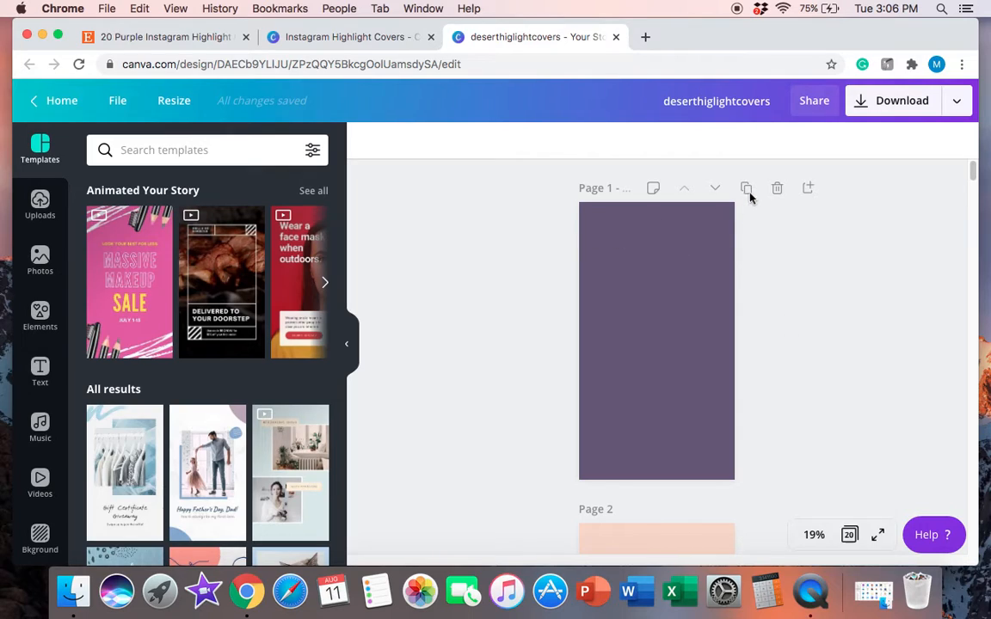
{"action": "mouse_move", "coordinate": [802, 207]}
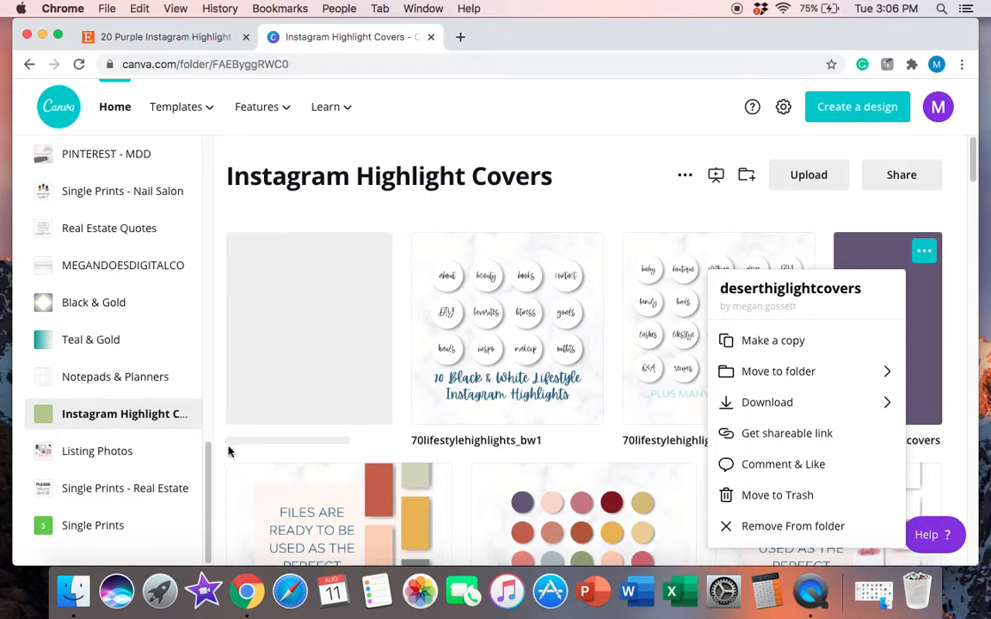
Make a copy of the desert highlight covers design and name it testcopy1.
{"action": "left_click", "coordinate": [774, 340]}
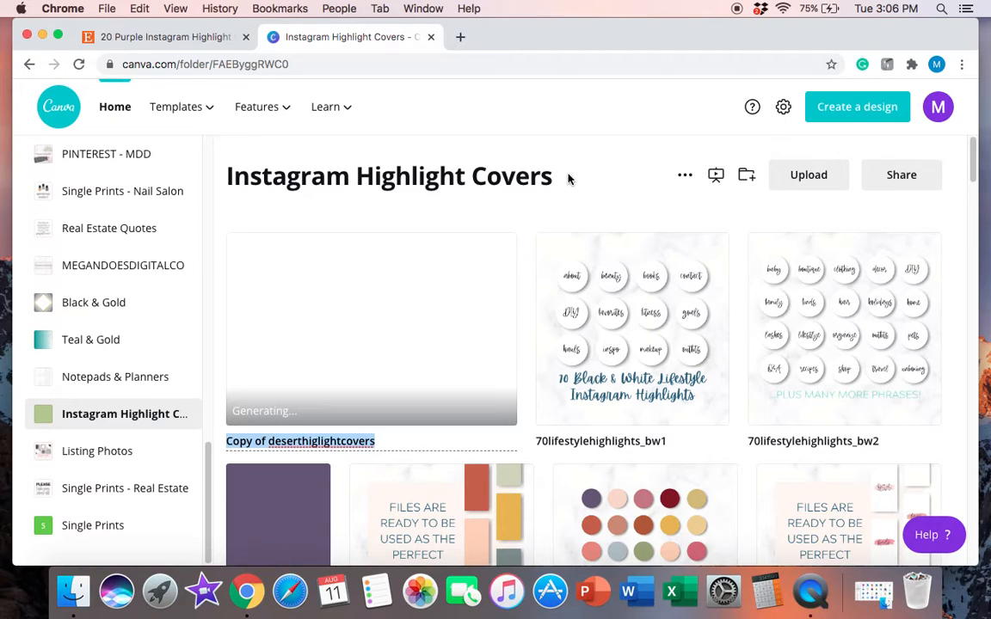
{"action": "type", "text": "testcopy1"}
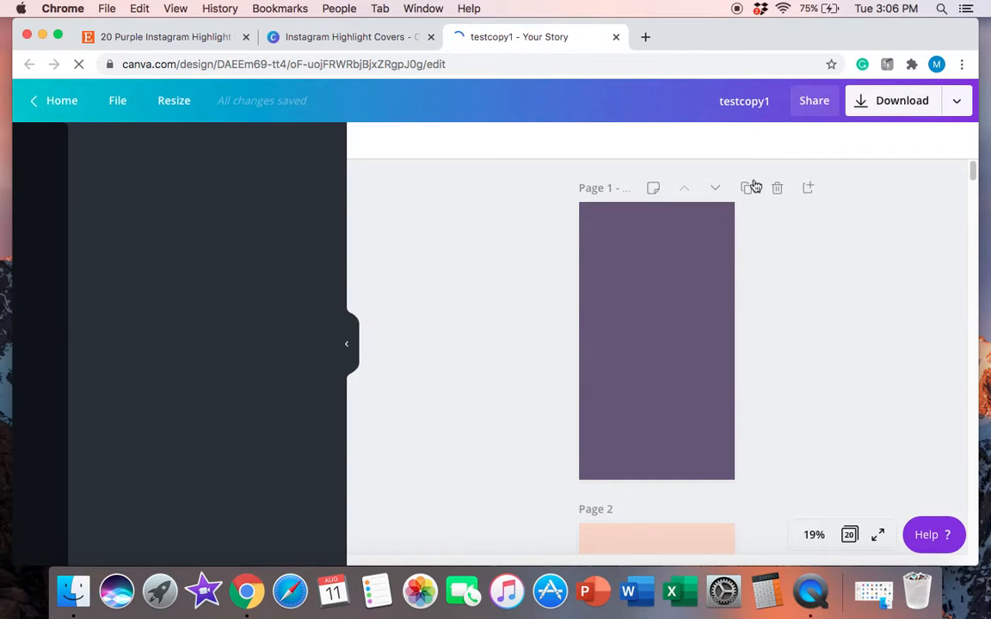
Duplicate the purple Page 1 so testcopy1 gains a new purple page 2.
{"action": "left_click", "coordinate": [39, 141]}
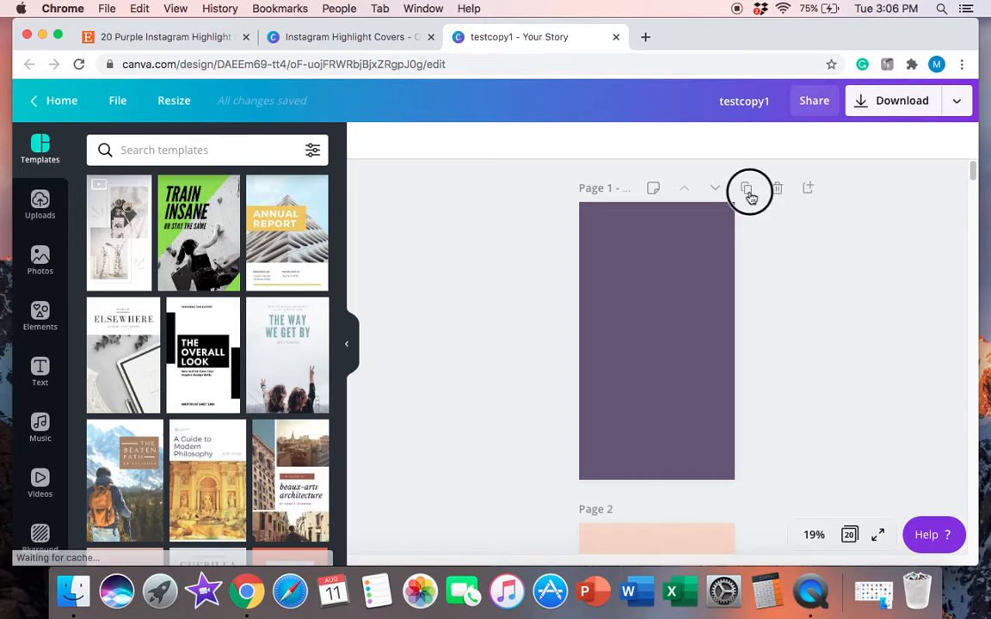
{"action": "left_click", "coordinate": [747, 188]}
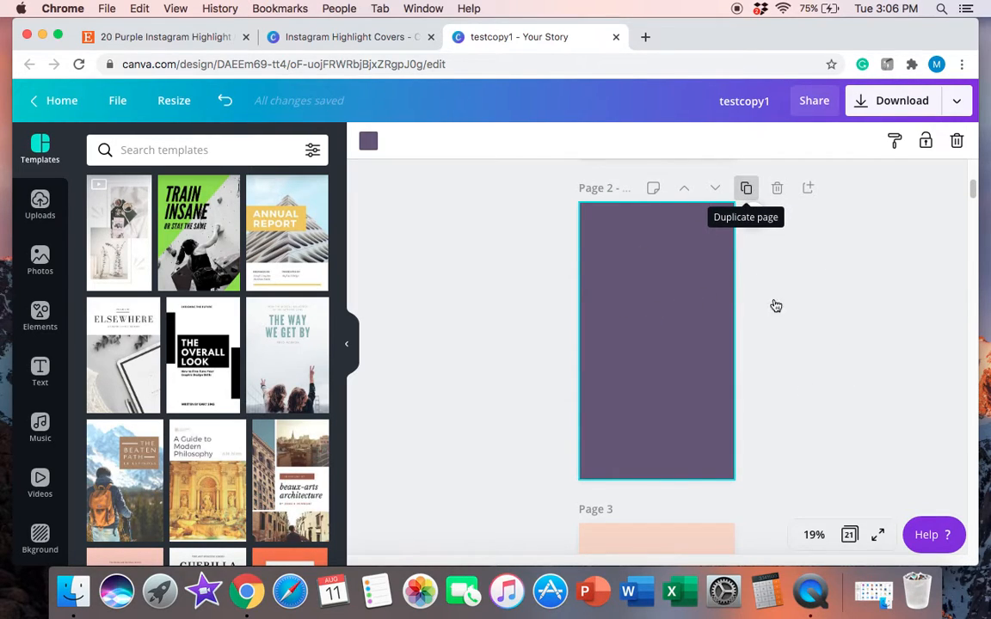
{"action": "mouse_move", "coordinate": [418, 165]}
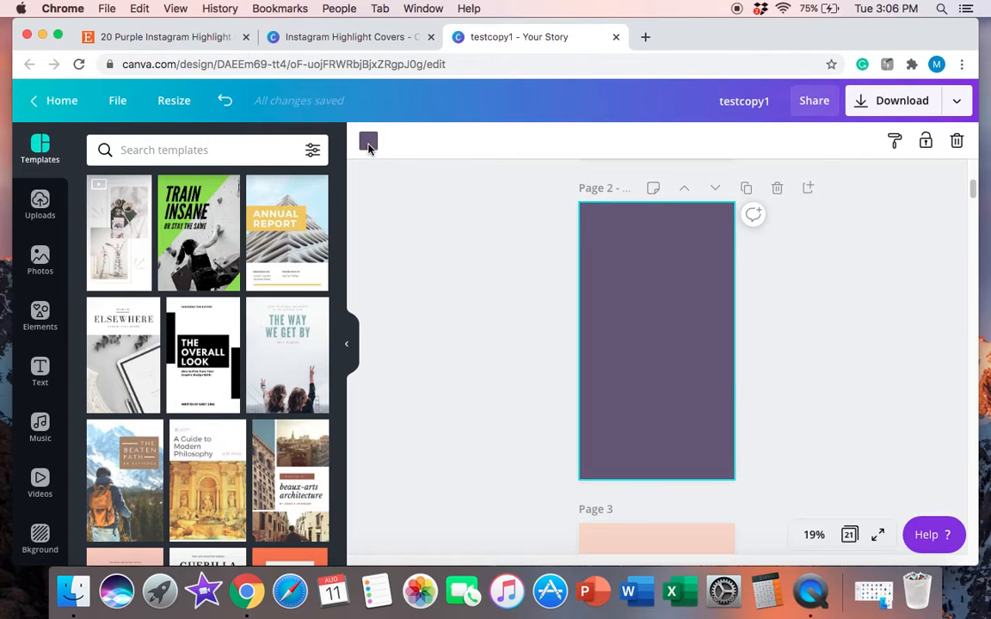
Change page 2's background from purple to a soft teal green using a custom colour.
{"action": "left_click", "coordinate": [366, 141]}
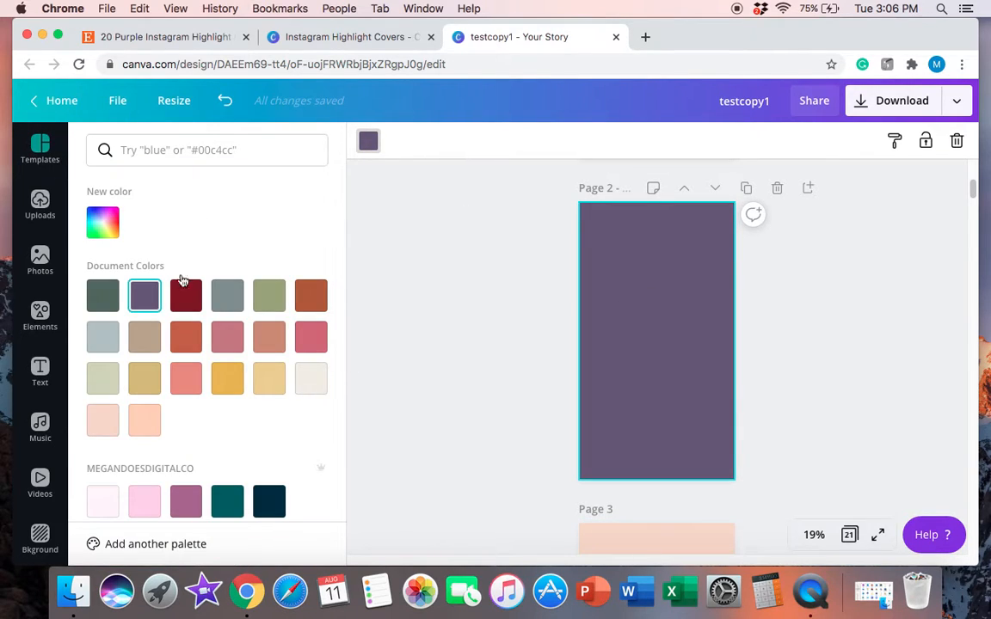
{"action": "mouse_move", "coordinate": [124, 351]}
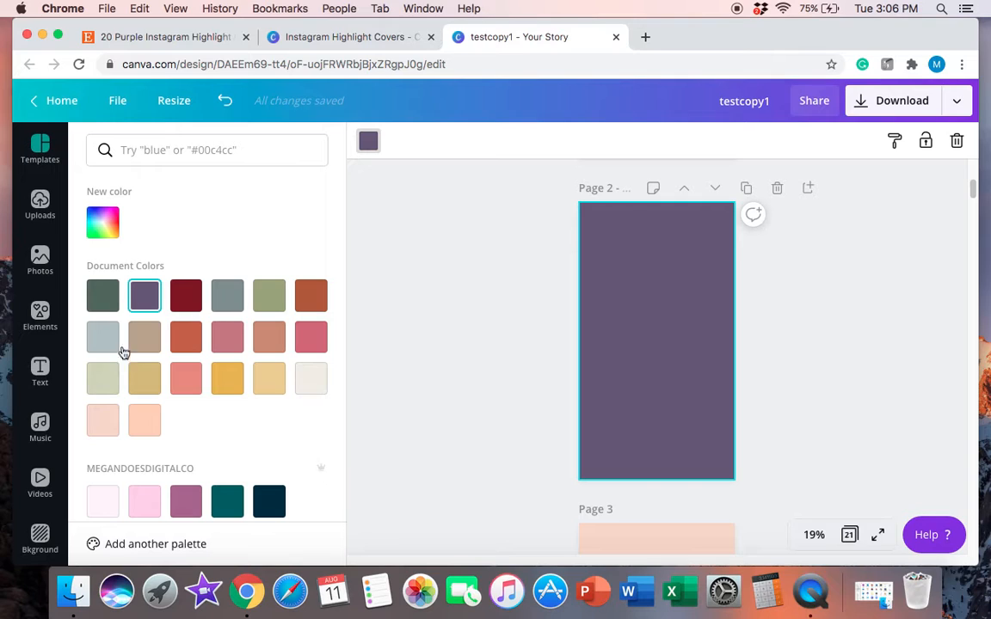
{"action": "scroll", "scroll_direction": "down", "scroll_amount": 3}
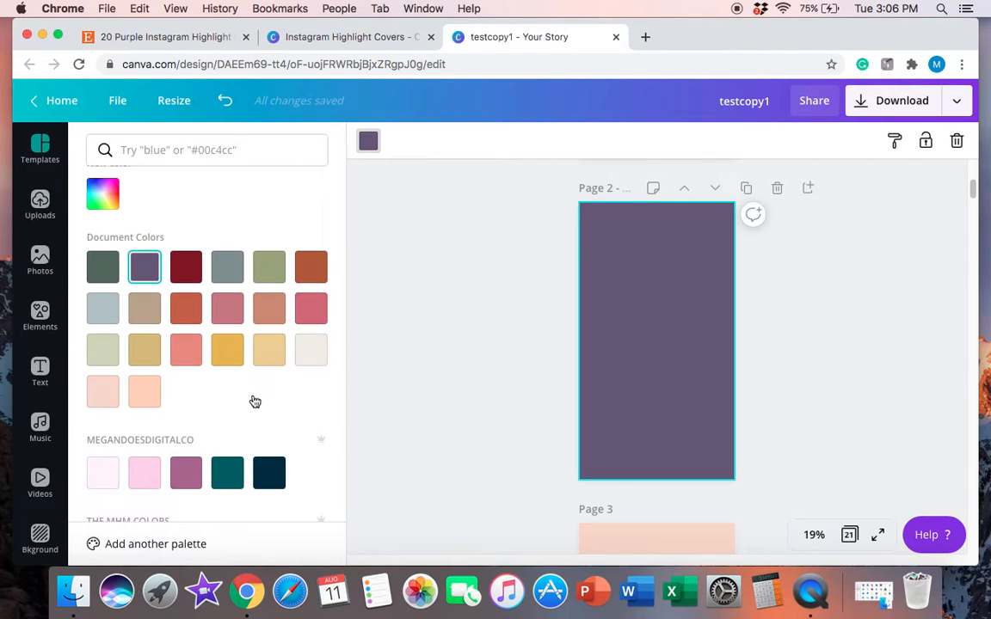
{"action": "scroll", "scroll_direction": "down", "scroll_amount": 3}
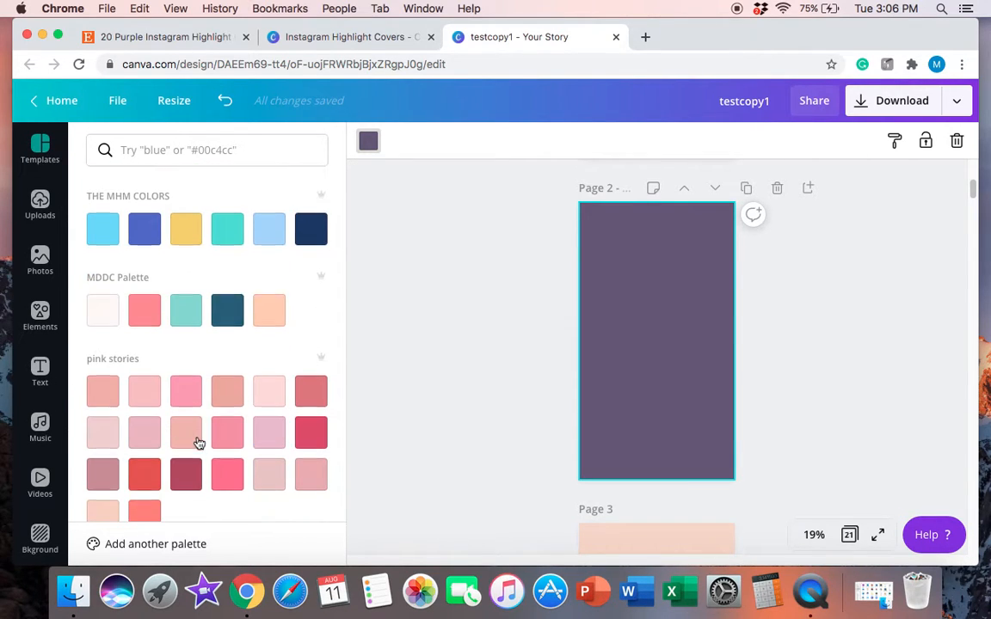
{"action": "scroll", "scroll_direction": "down", "scroll_amount": 3}
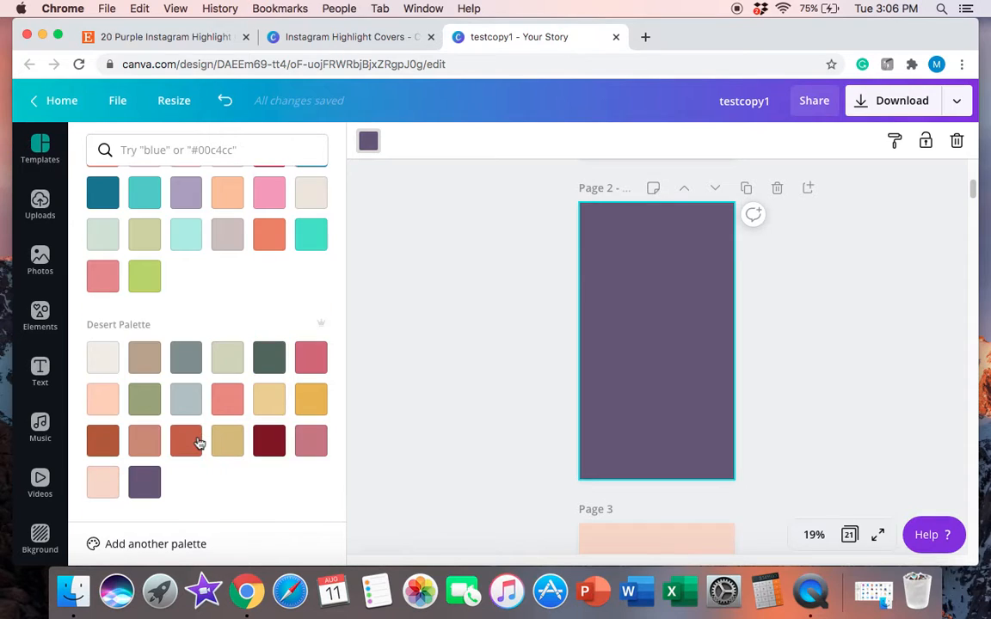
{"action": "scroll", "scroll_direction": "down", "scroll_amount": 3}
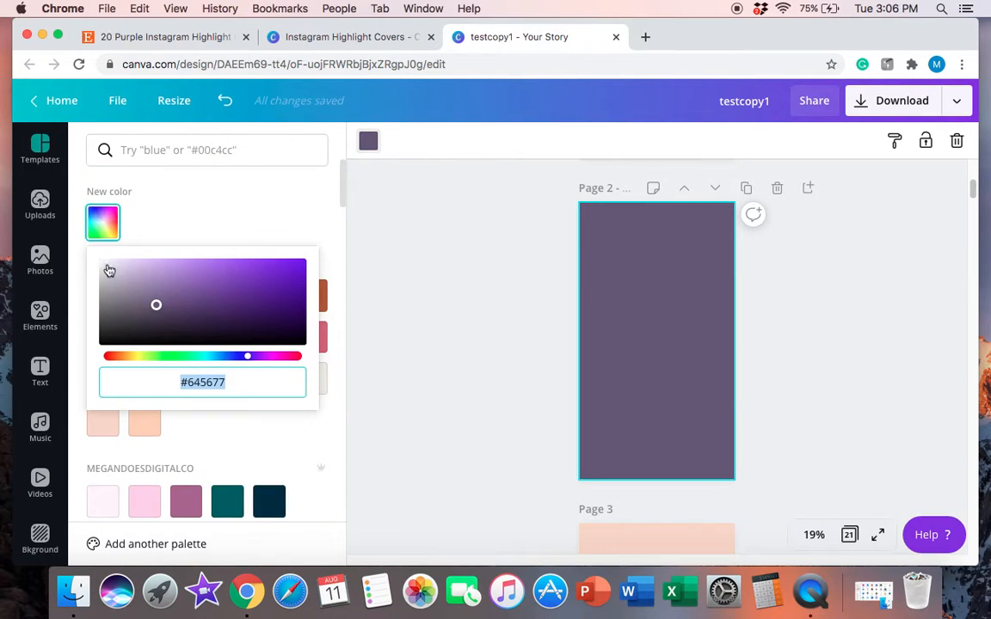
{"action": "left_click", "coordinate": [263, 275]}
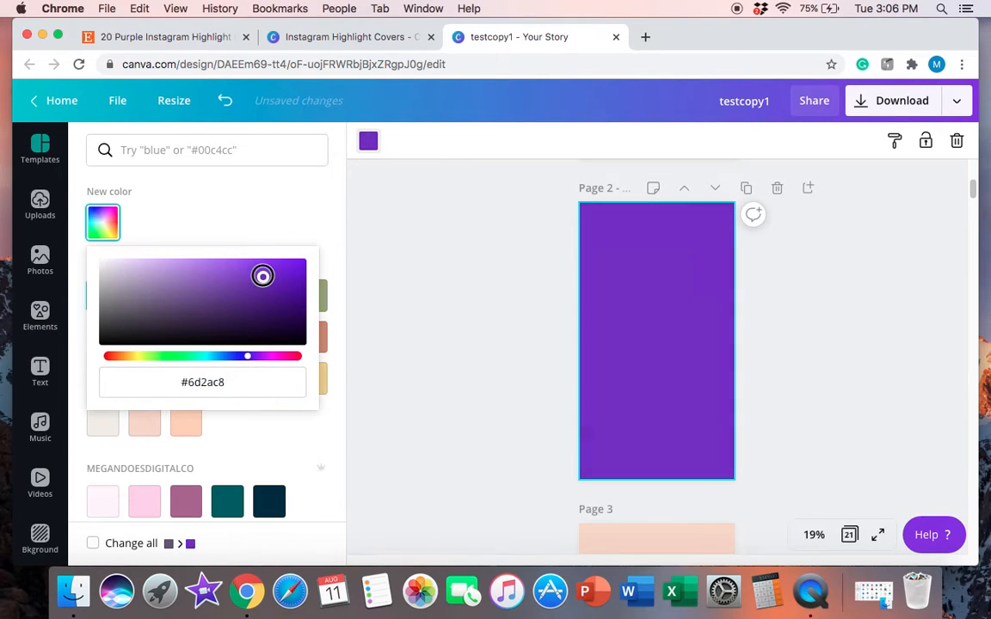
{"action": "left_click_drag", "start_coordinate": [248, 356], "coordinate": [165, 356]}
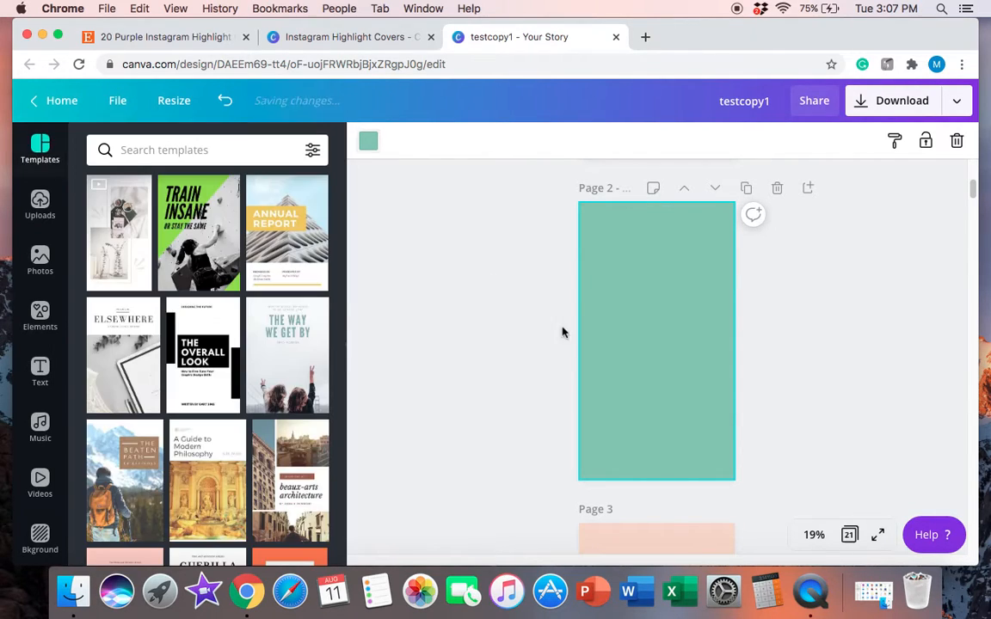
{"action": "scroll", "scroll_direction": "down", "scroll_amount": 3}
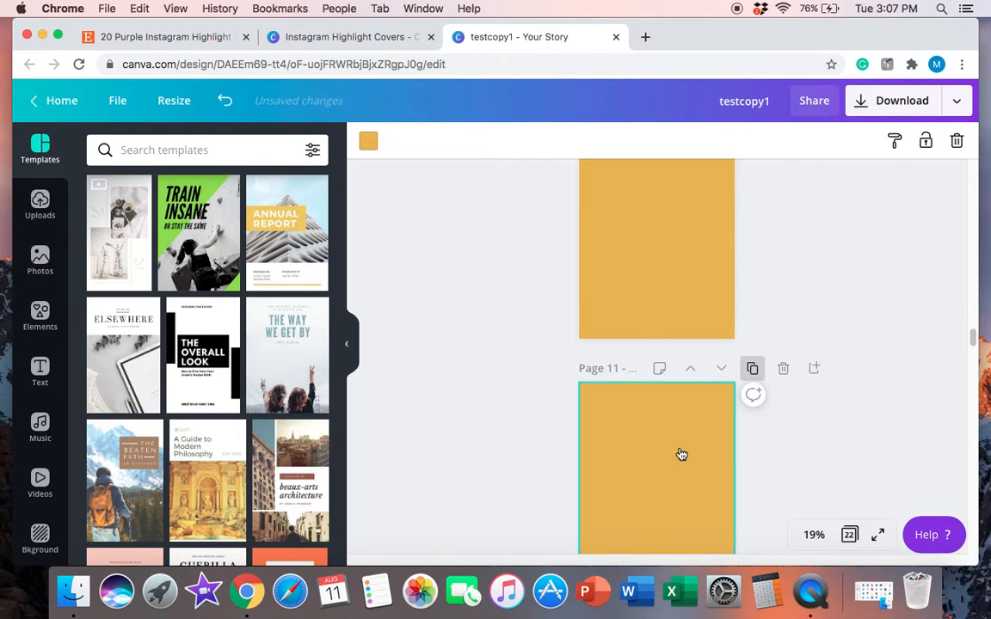
{"action": "mouse_move", "coordinate": [308, 354]}
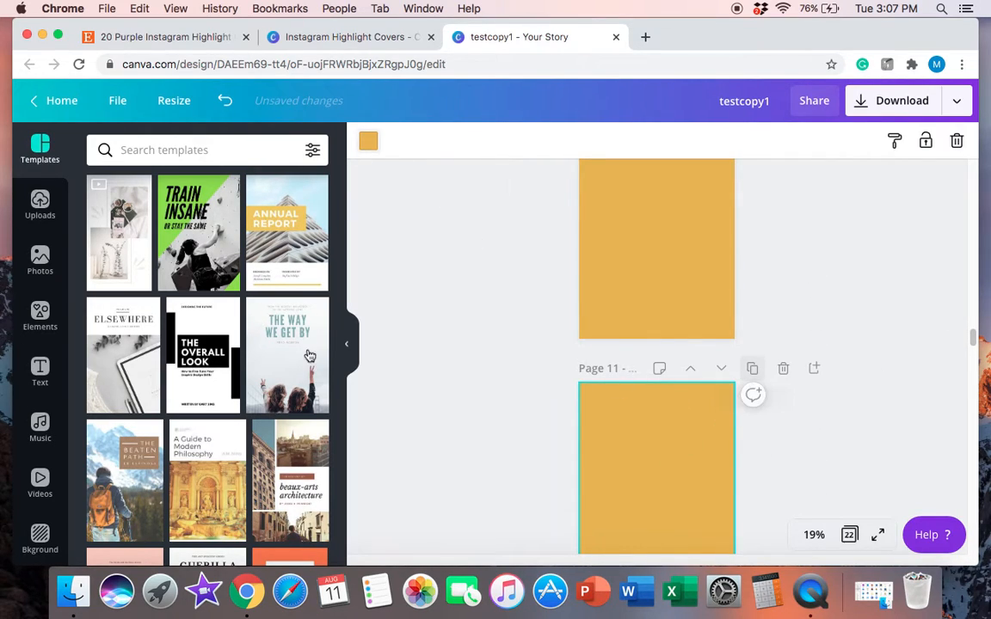
{"action": "left_click", "coordinate": [368, 142]}
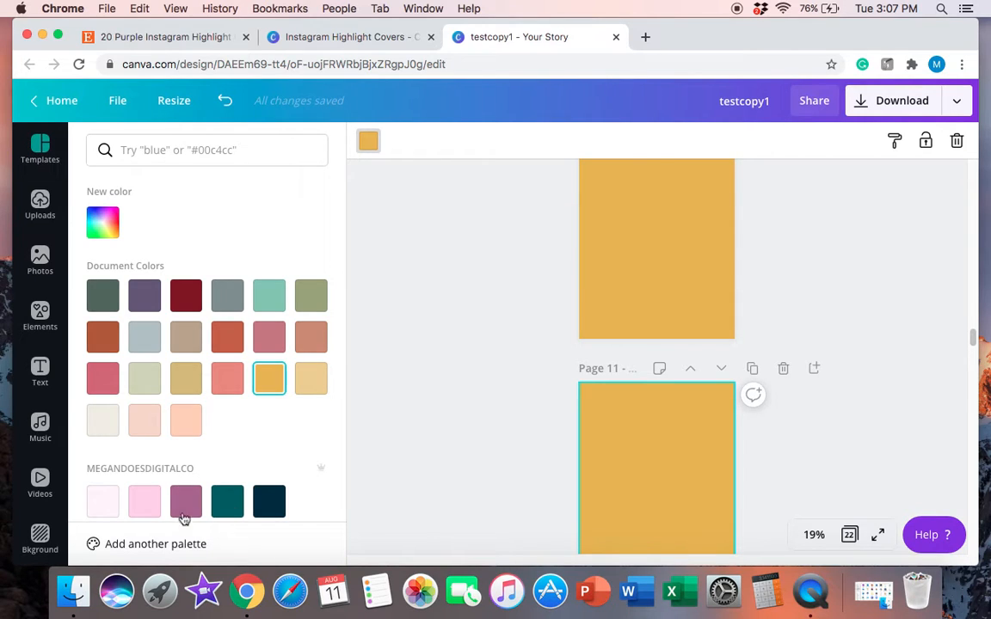
{"action": "scroll", "scroll_direction": "down", "scroll_amount": 3}
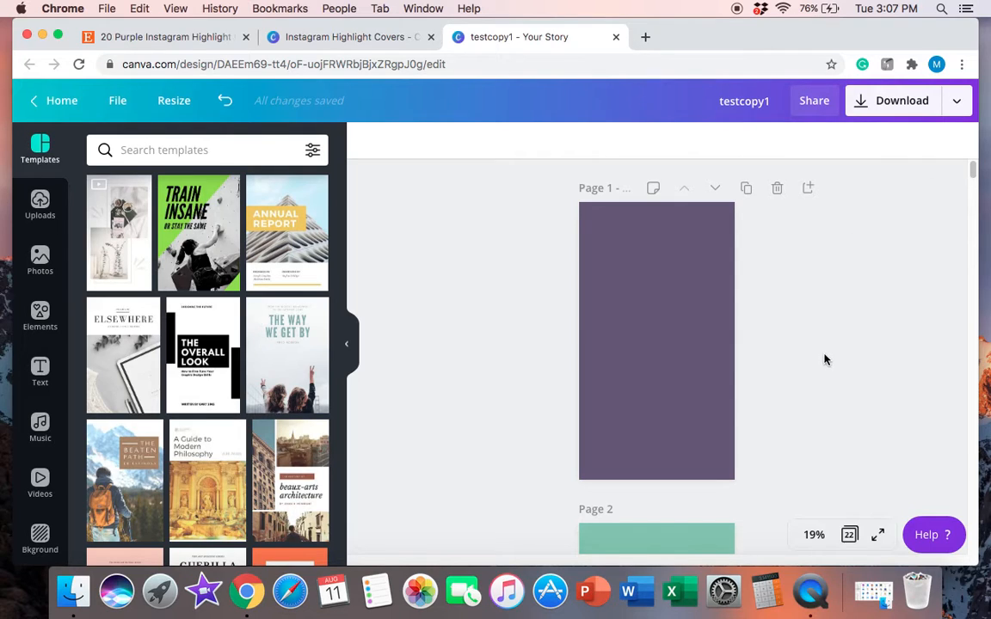
{"action": "mouse_move", "coordinate": [890, 99]}
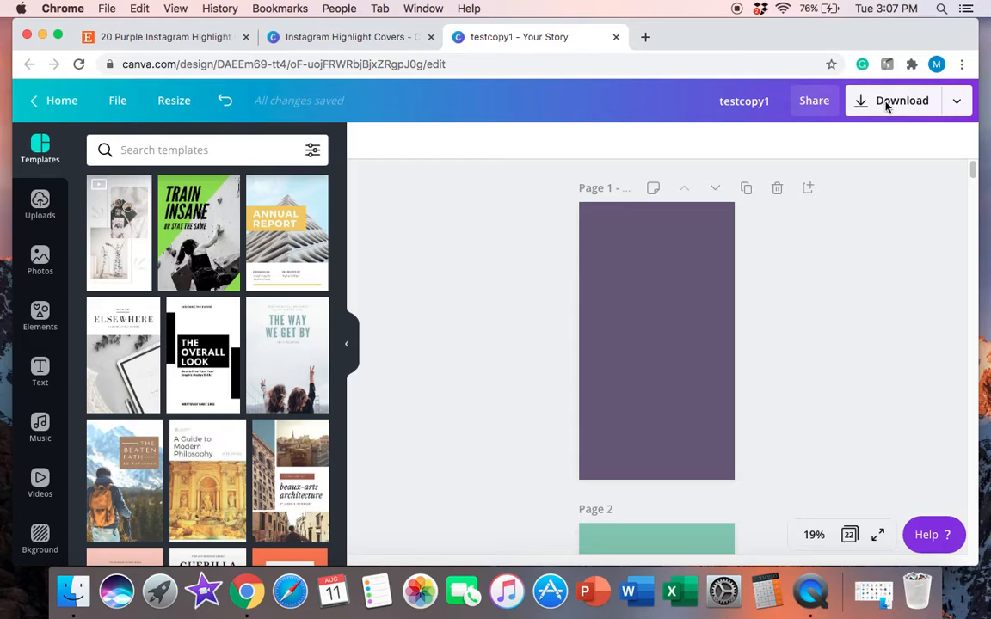
Download all 22 pages of testcopy1 as JPG instead of PNG.
{"action": "left_click", "coordinate": [893, 100]}
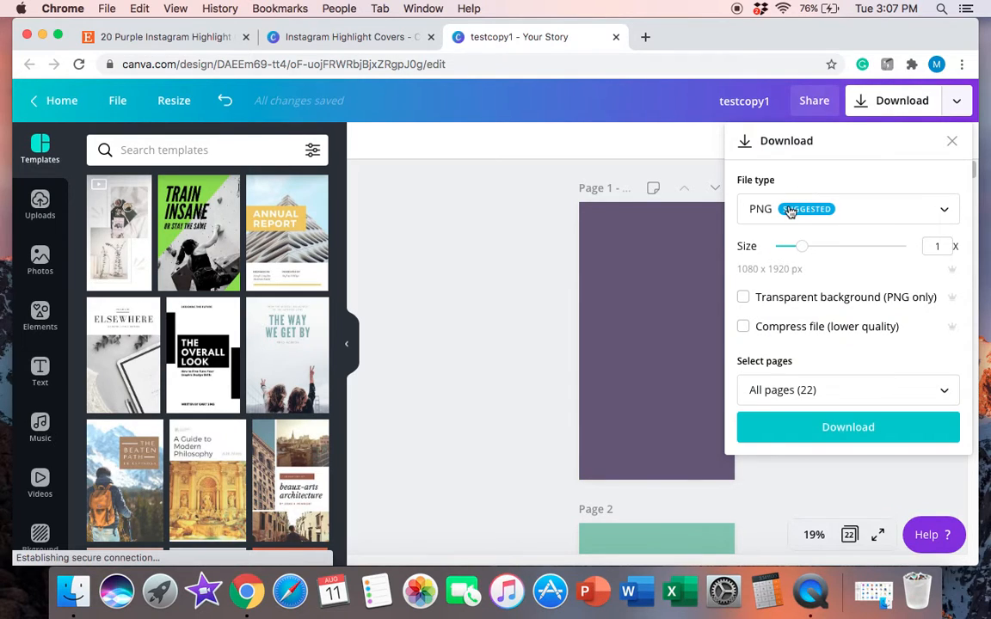
{"action": "left_click", "coordinate": [846, 210]}
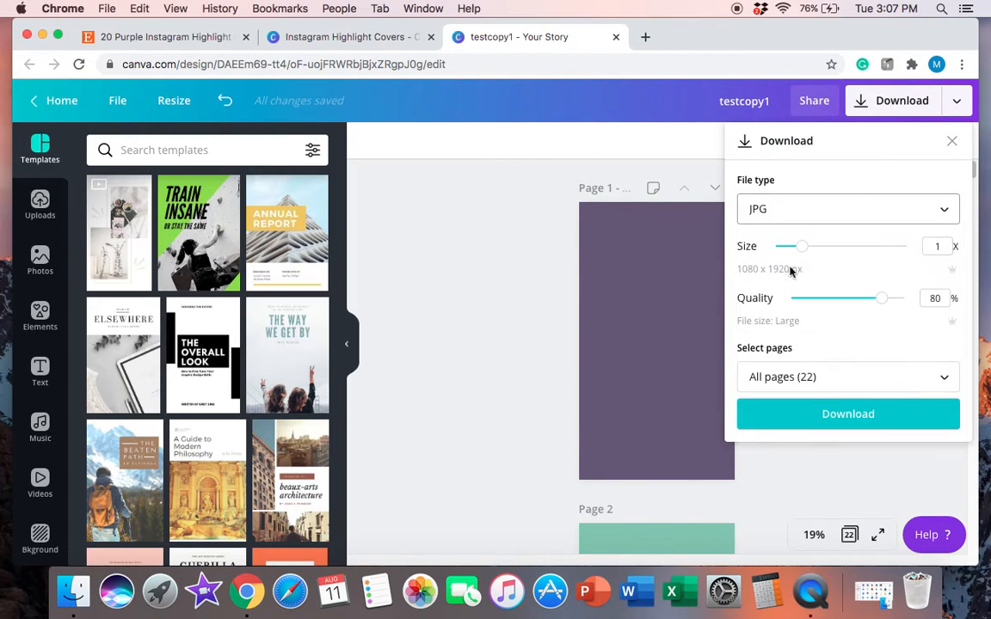
{"action": "mouse_move", "coordinate": [779, 478]}
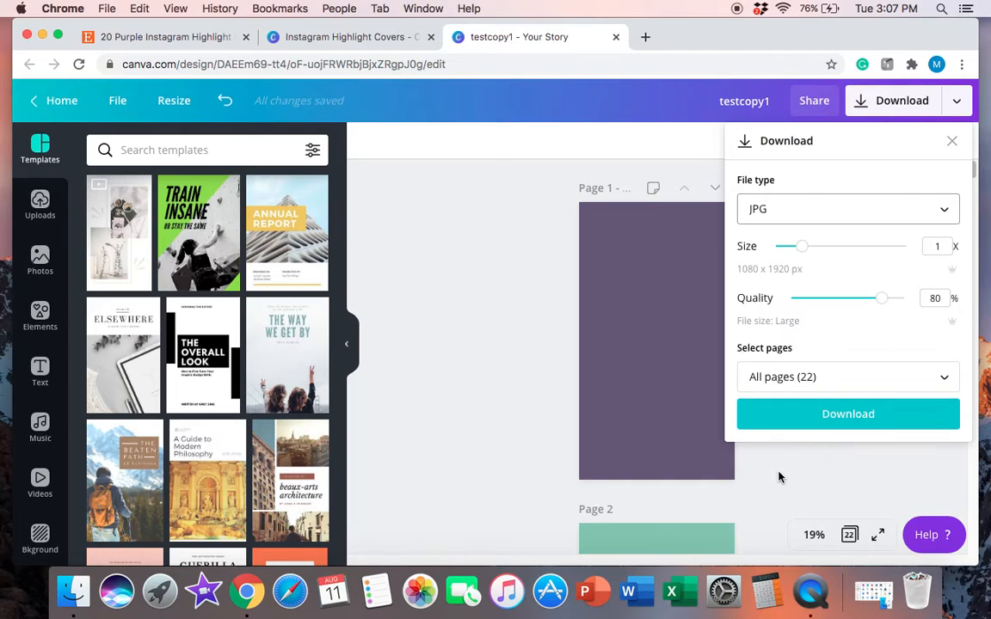
{"action": "left_click", "coordinate": [846, 209]}
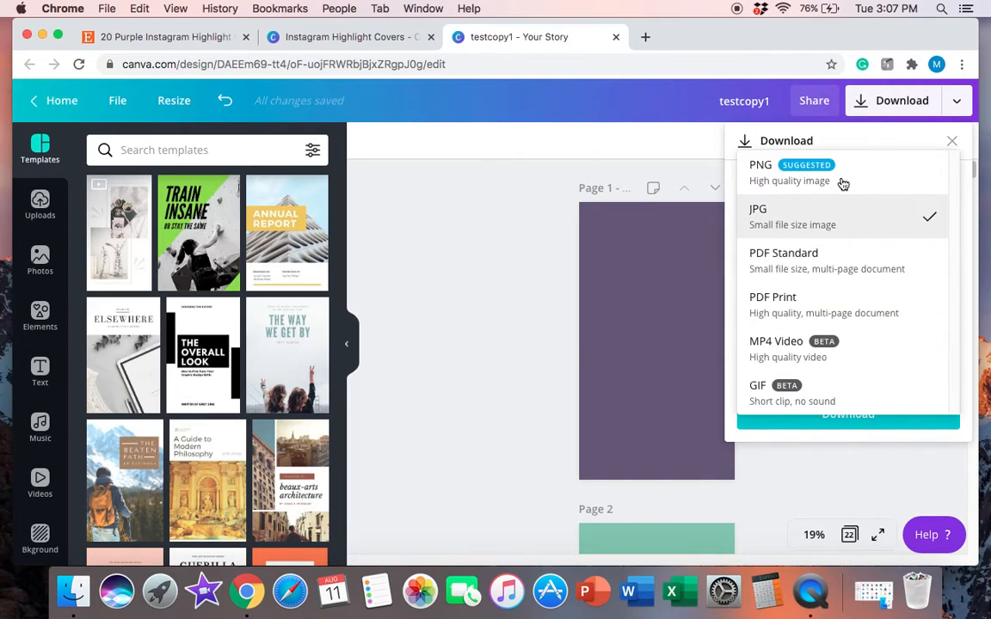
{"action": "mouse_move", "coordinate": [844, 182]}
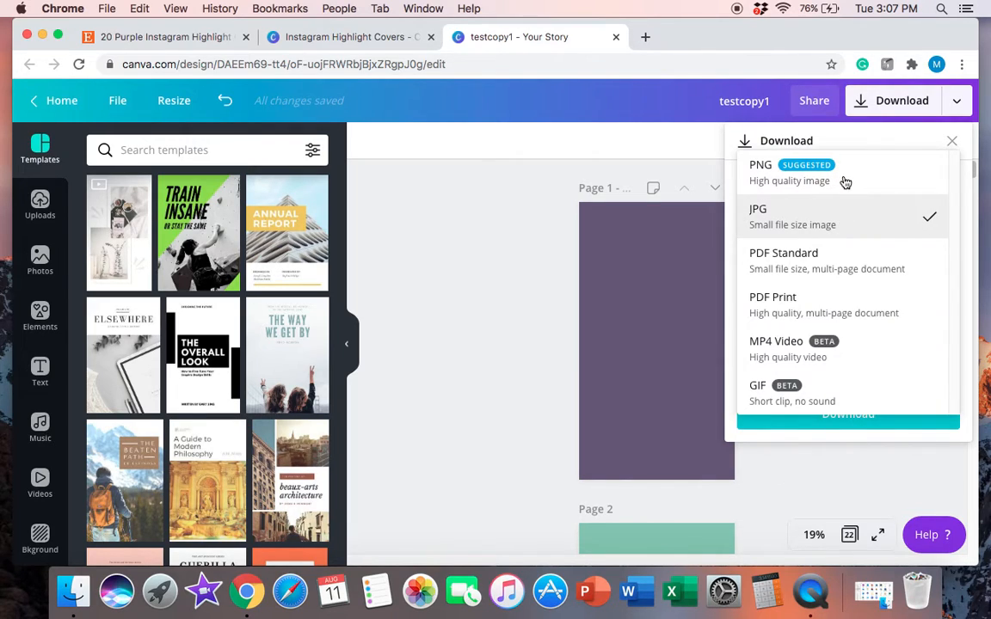
{"action": "mouse_move", "coordinate": [767, 184]}
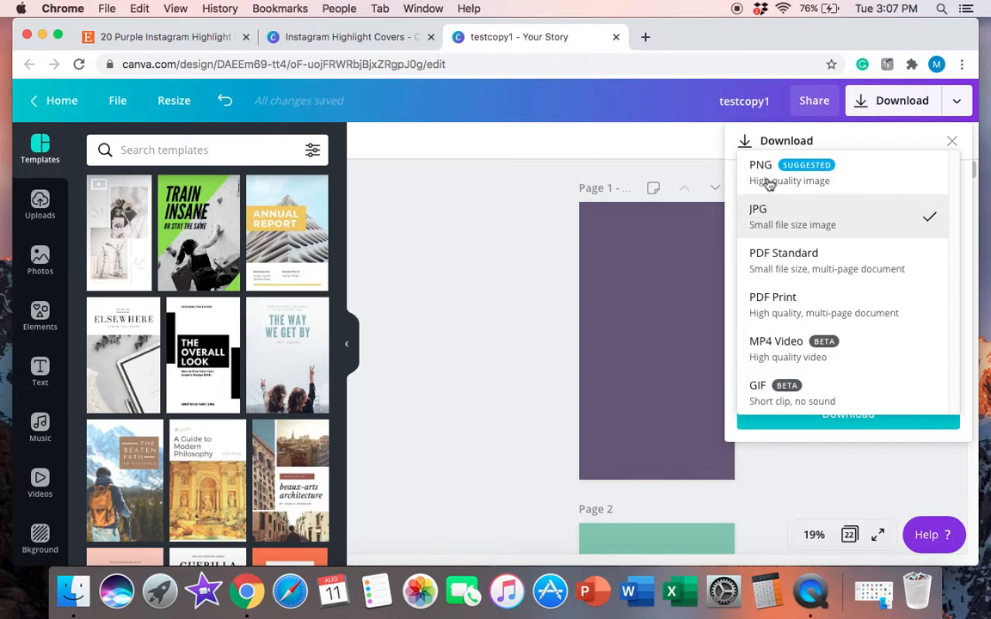
{"action": "mouse_move", "coordinate": [856, 175]}
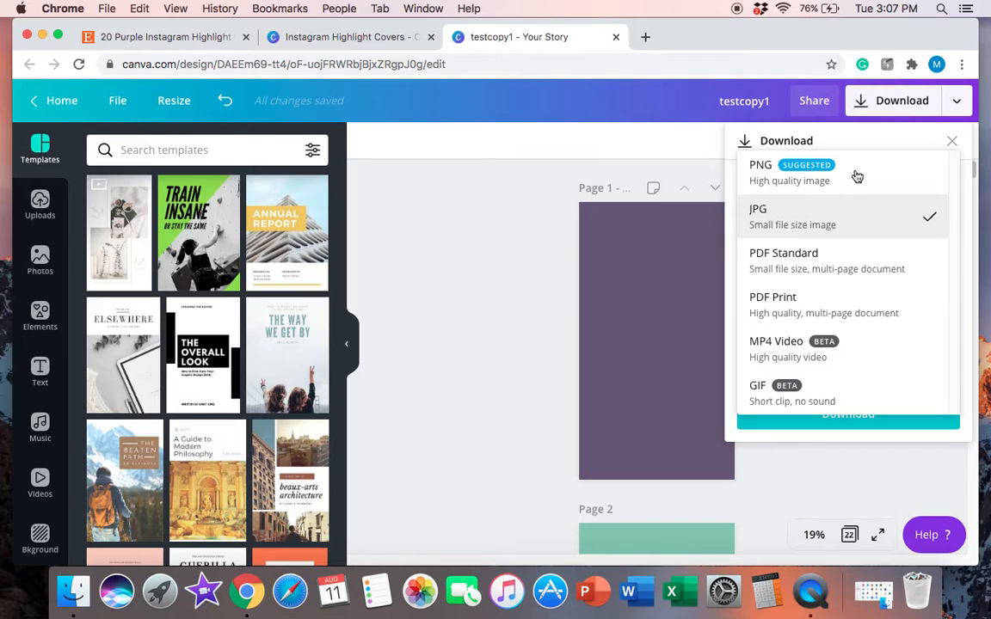
{"action": "mouse_move", "coordinate": [863, 196]}
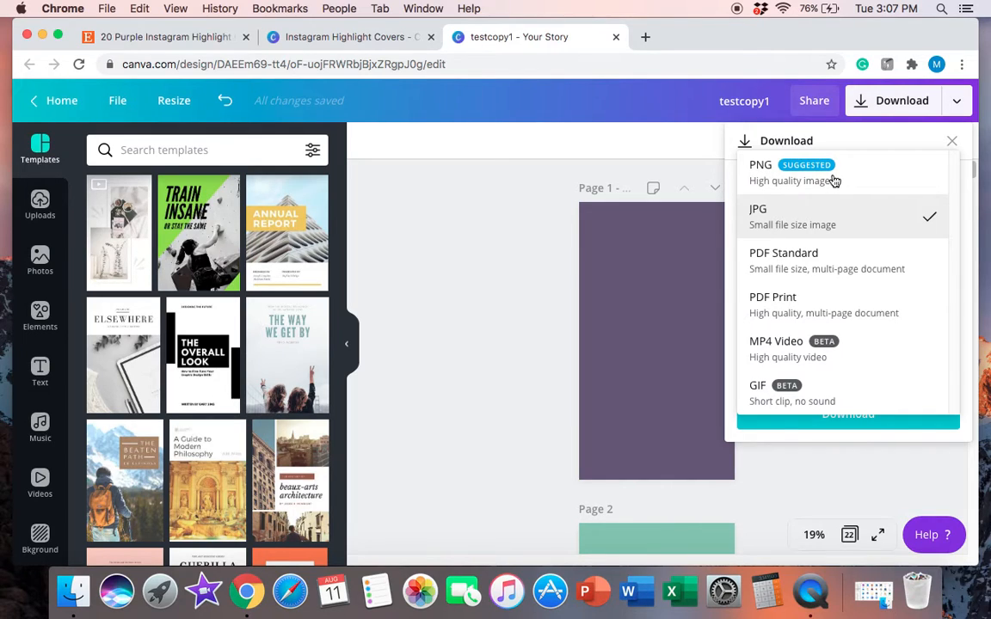
{"action": "mouse_move", "coordinate": [846, 223]}
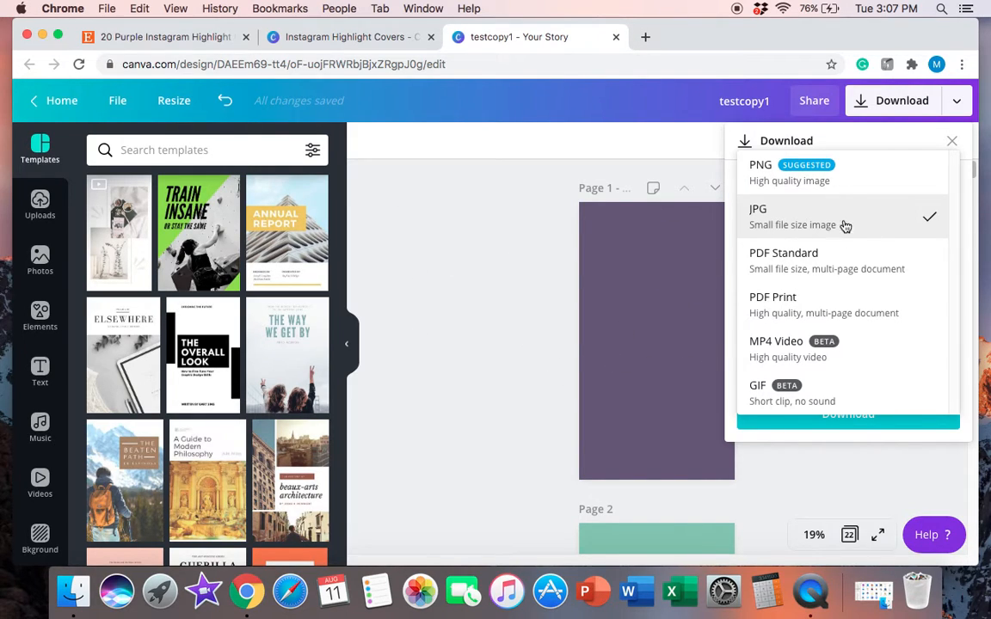
{"action": "left_click", "coordinate": [757, 208]}
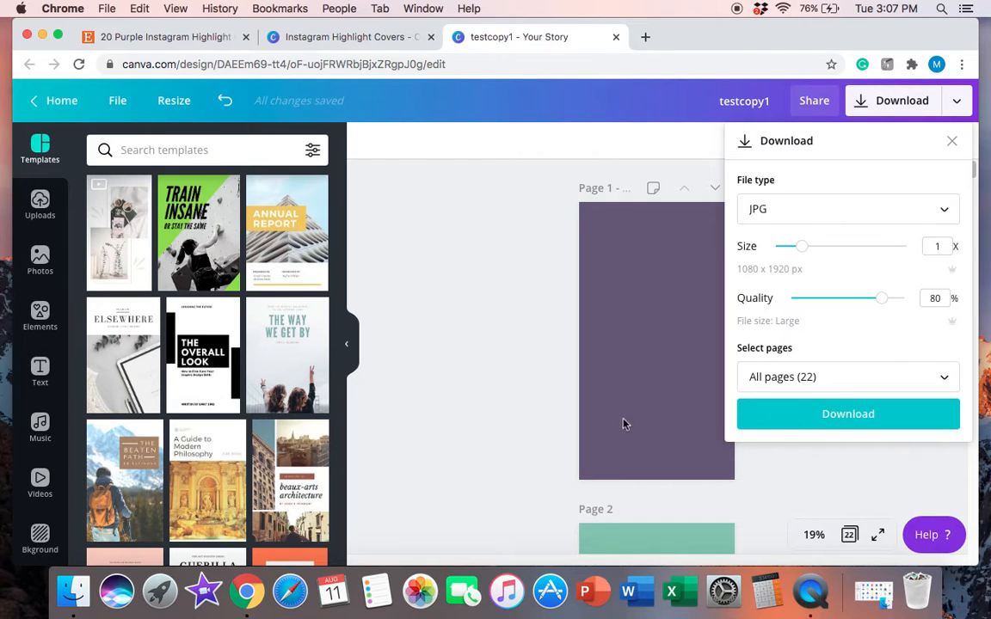
{"action": "left_click", "coordinate": [848, 413]}
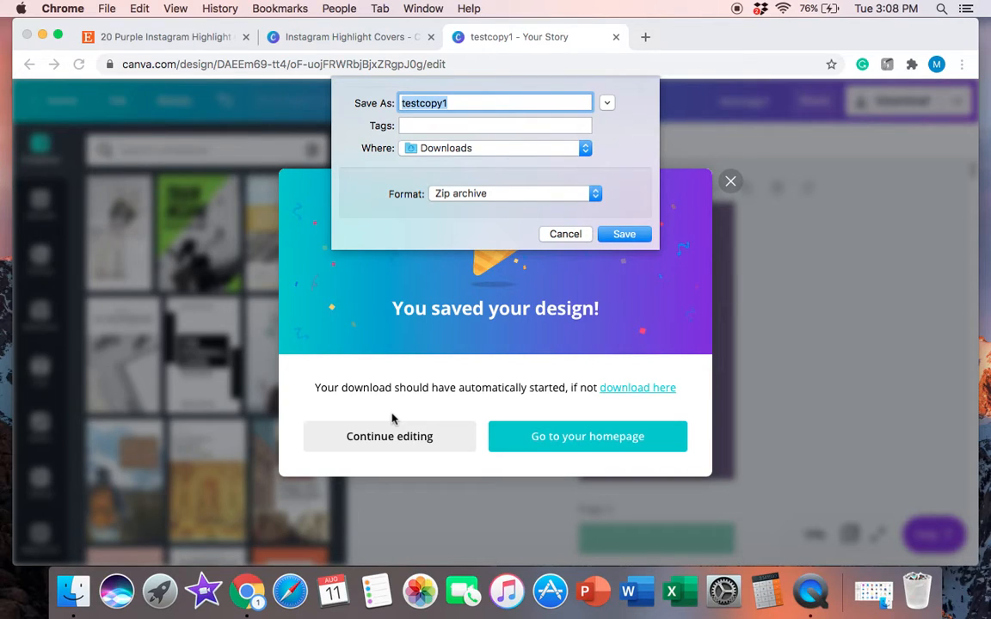
{"action": "mouse_move", "coordinate": [392, 409]}
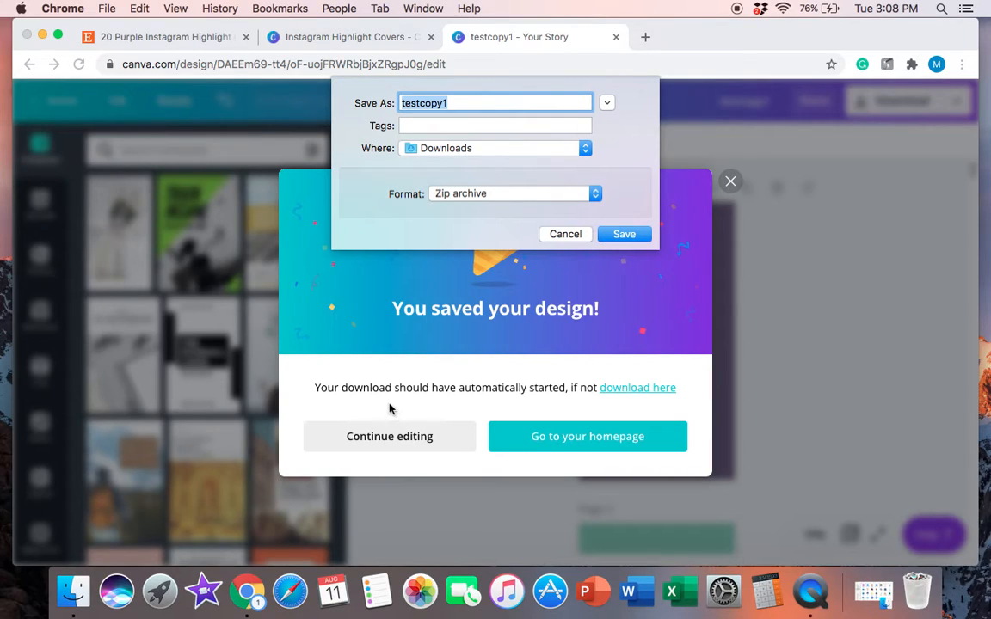
{"action": "mouse_move", "coordinate": [531, 148]}
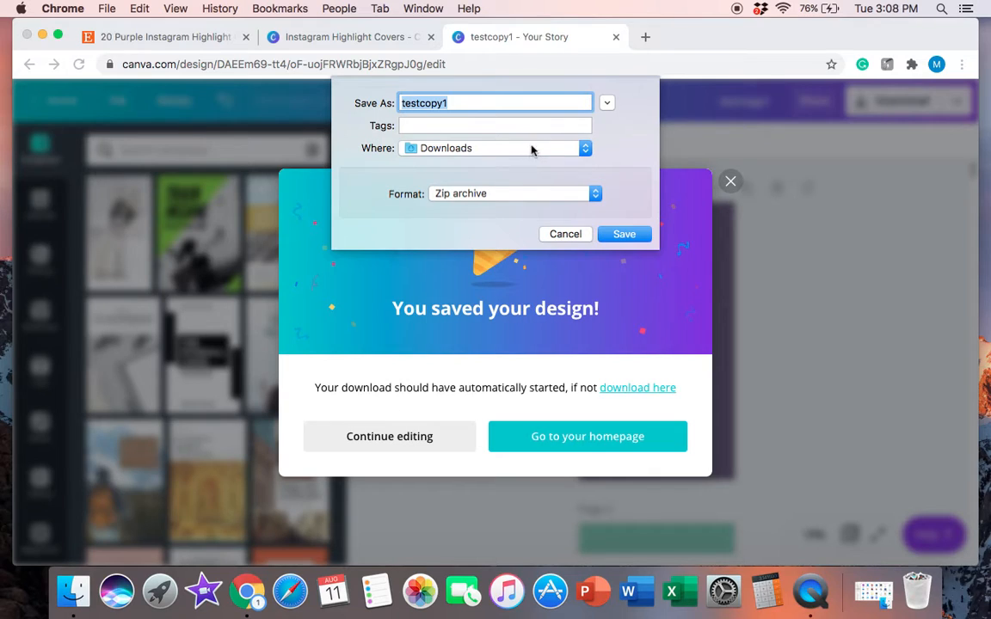
{"action": "mouse_move", "coordinate": [462, 202]}
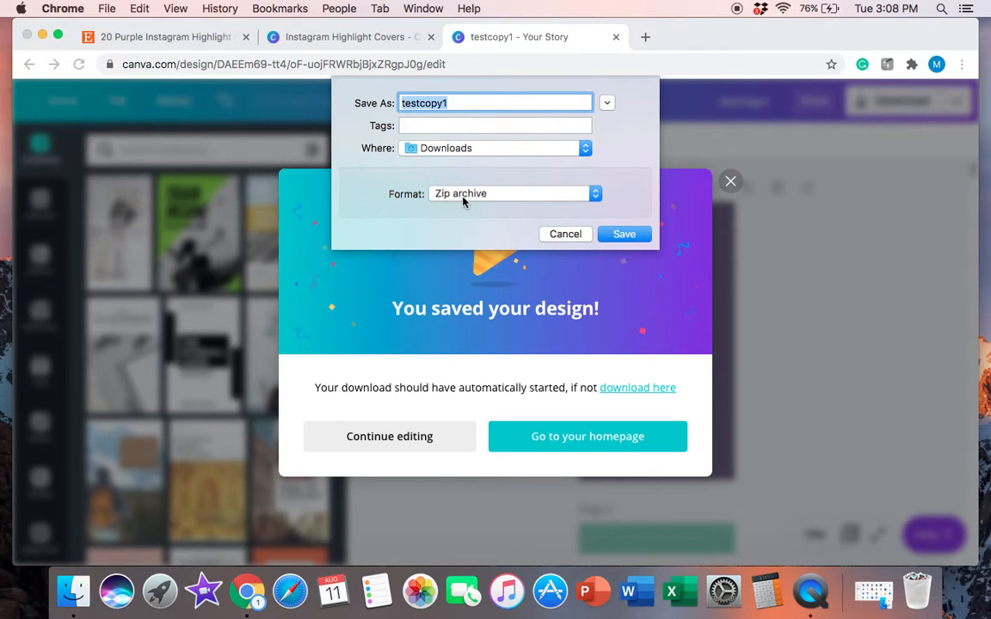
{"action": "mouse_move", "coordinate": [431, 193]}
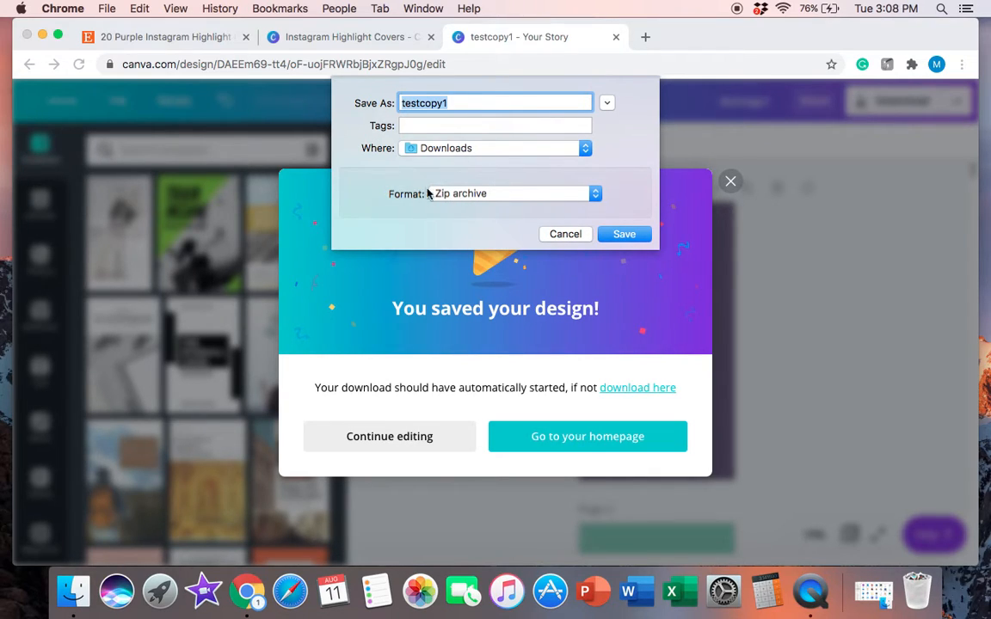
Save the export as testcopy1.zip Zip archive in Downloads.
{"action": "left_click", "coordinate": [622, 234]}
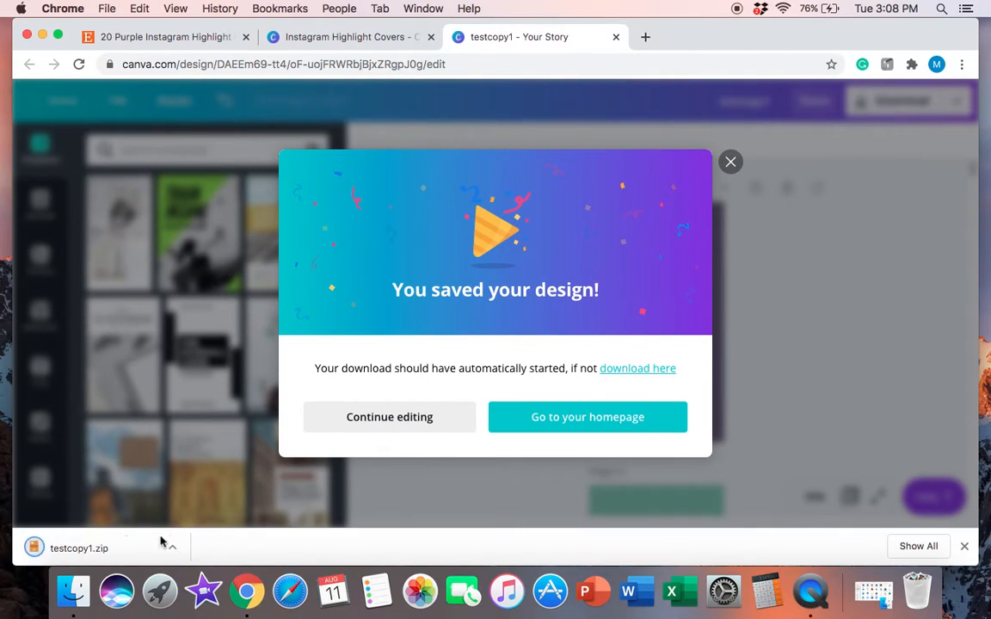
{"action": "mouse_move", "coordinate": [25, 547]}
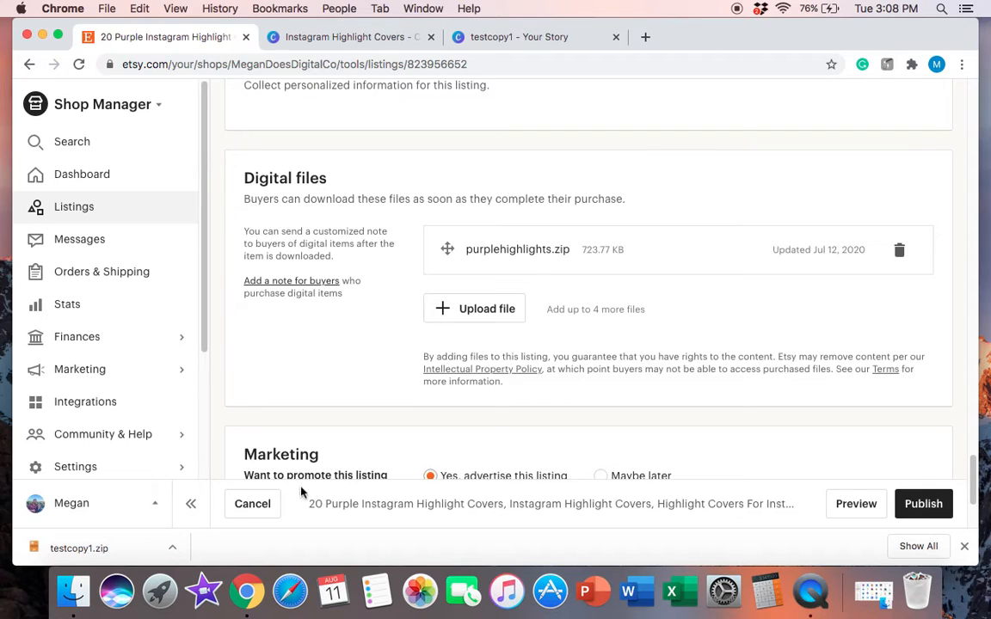
Return to Shop Manager listings and copy the 20 Purple Instagram Highlight Covers listing.
{"action": "left_click", "coordinate": [251, 502]}
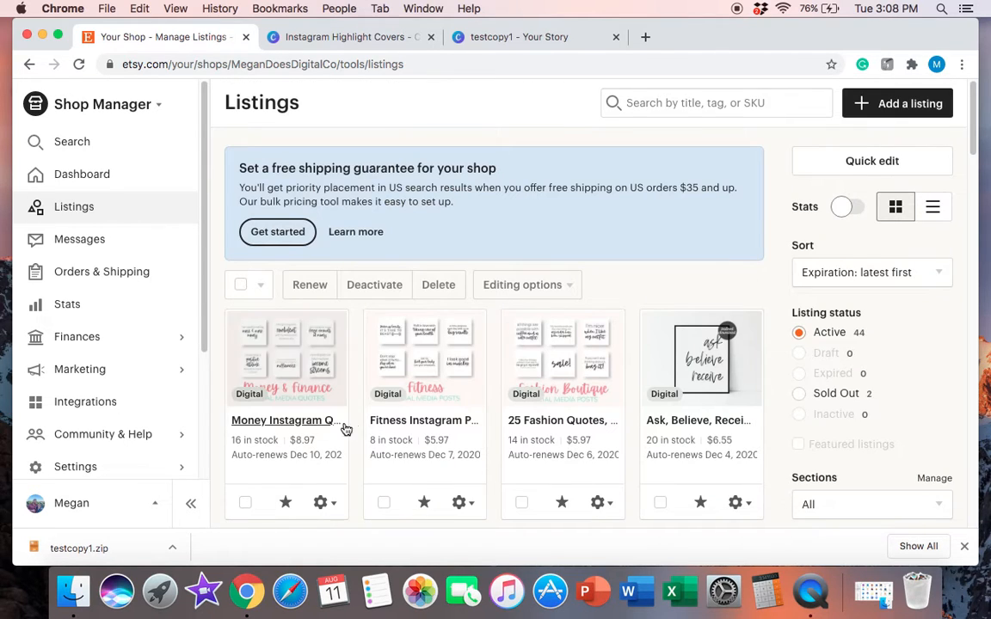
{"action": "left_click", "coordinate": [526, 38]}
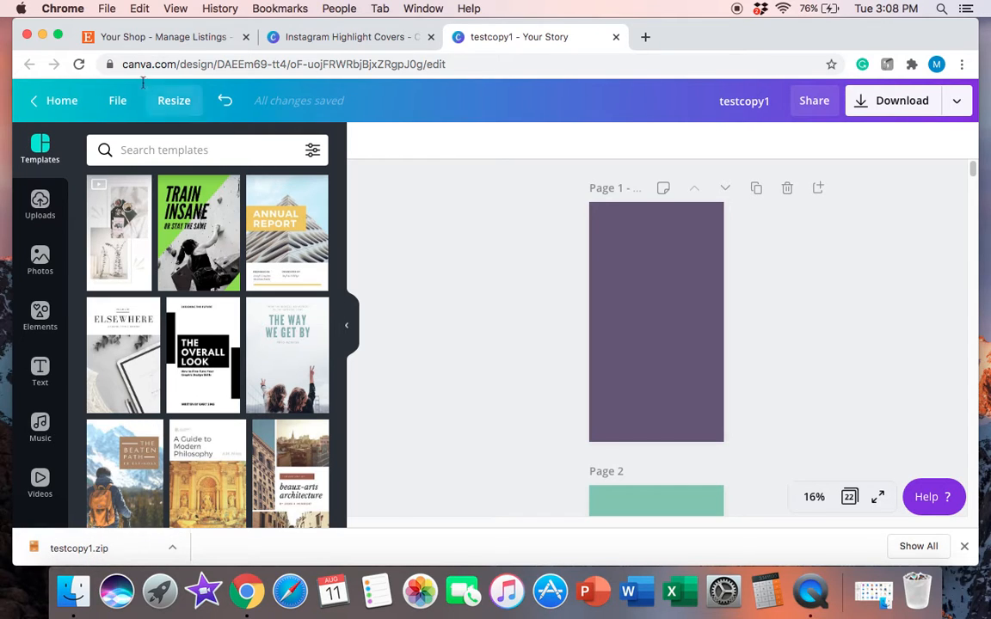
{"action": "left_click", "coordinate": [163, 38]}
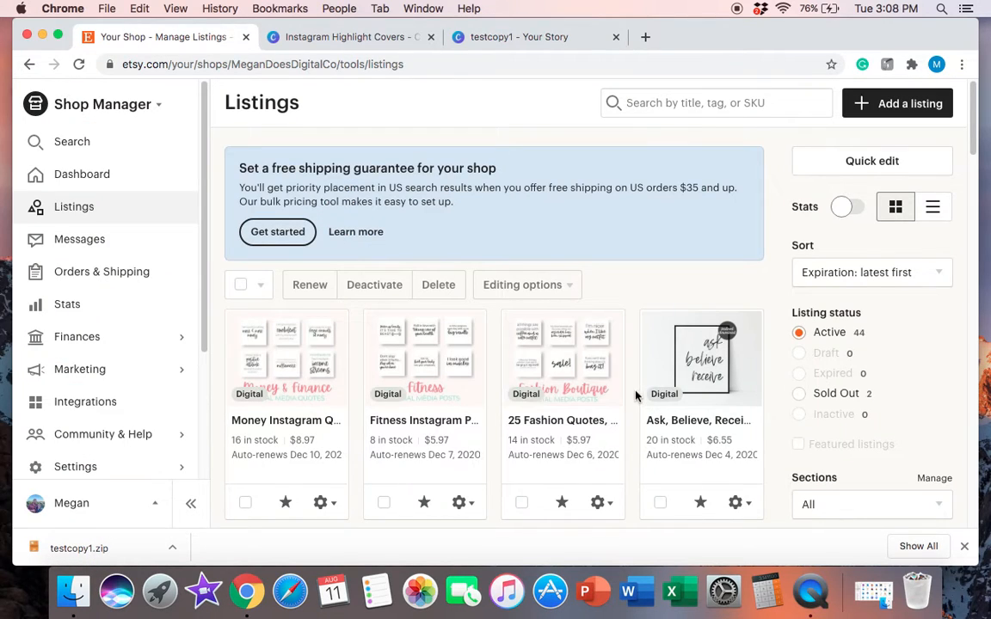
{"action": "scroll", "scroll_direction": "down", "scroll_amount": 3}
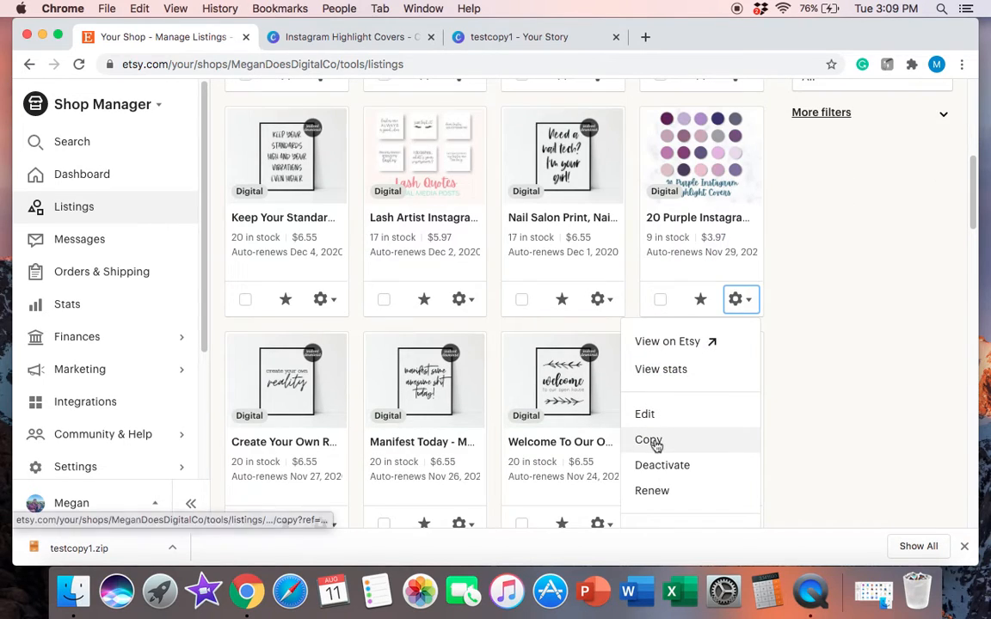
{"action": "left_click", "coordinate": [646, 440]}
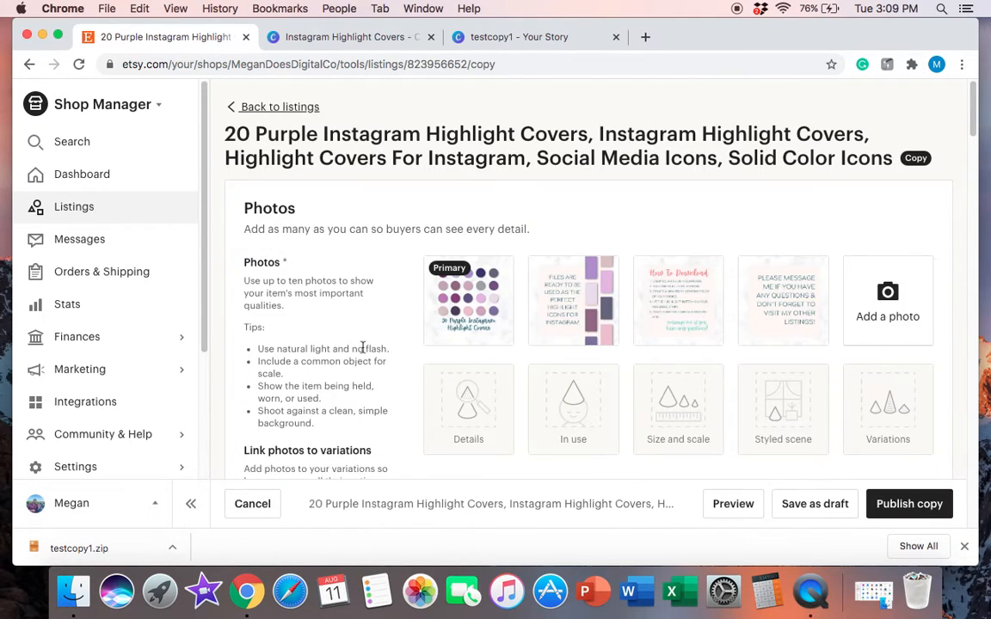
Remove purplehighlights.zip from Digital files and upload testcopy1.zip in its place.
{"action": "scroll", "scroll_direction": "down", "scroll_amount": 3}
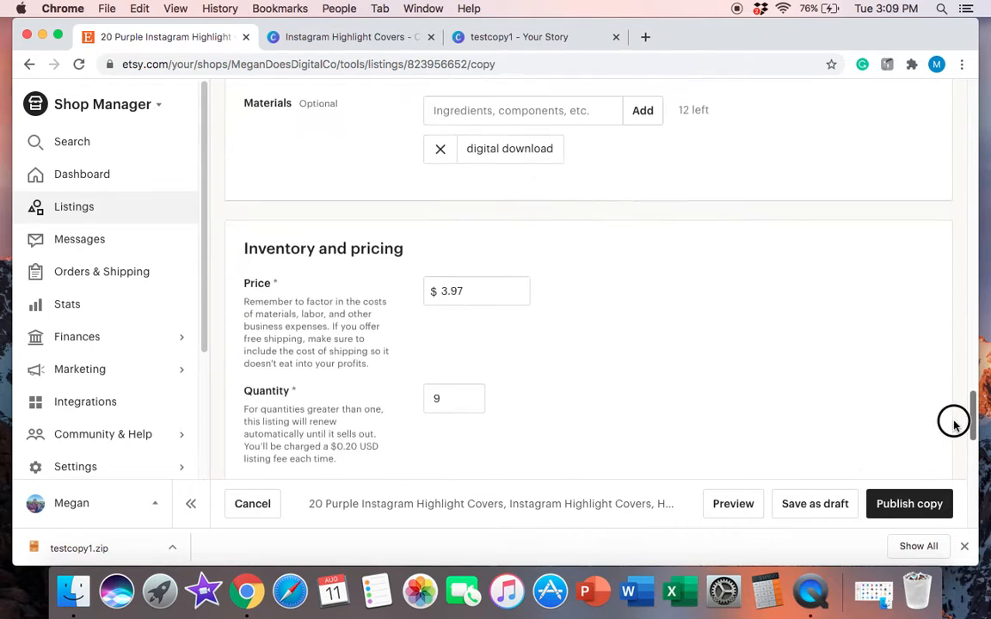
{"action": "scroll", "scroll_direction": "down", "scroll_amount": 3}
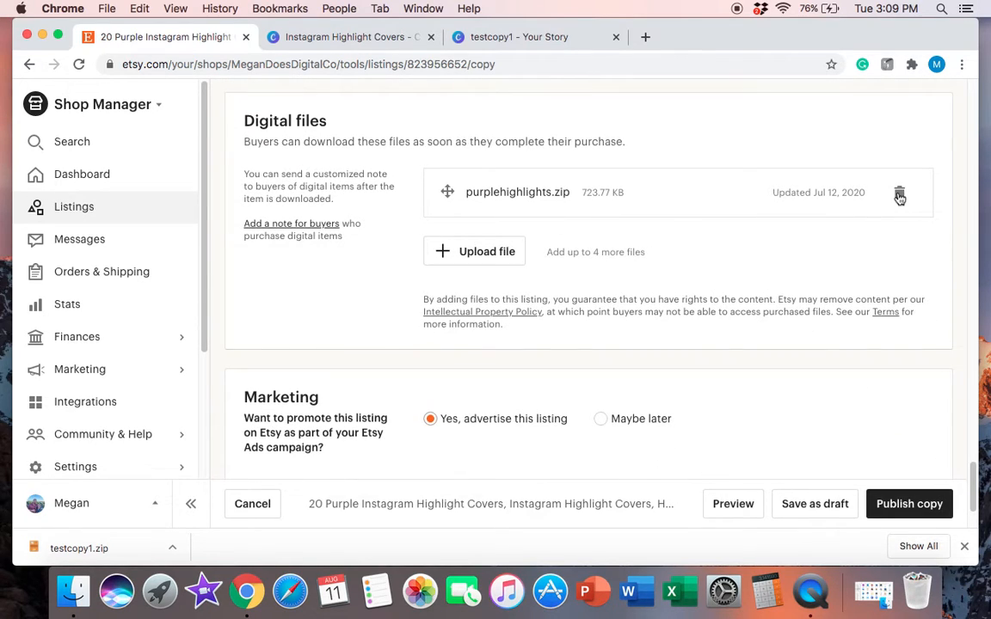
{"action": "left_click", "coordinate": [897, 193]}
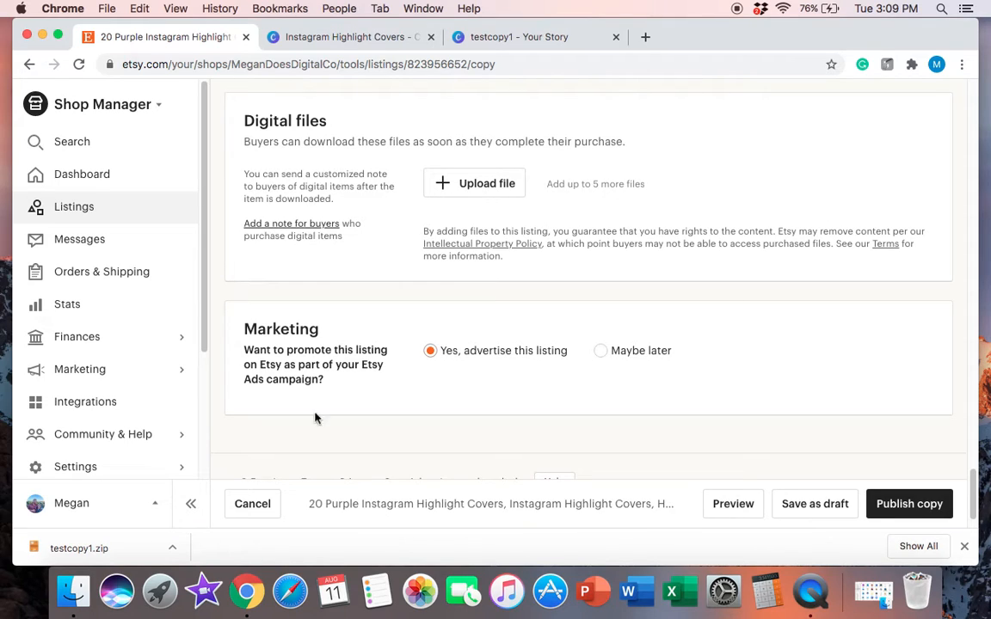
{"action": "mouse_move", "coordinate": [132, 540]}
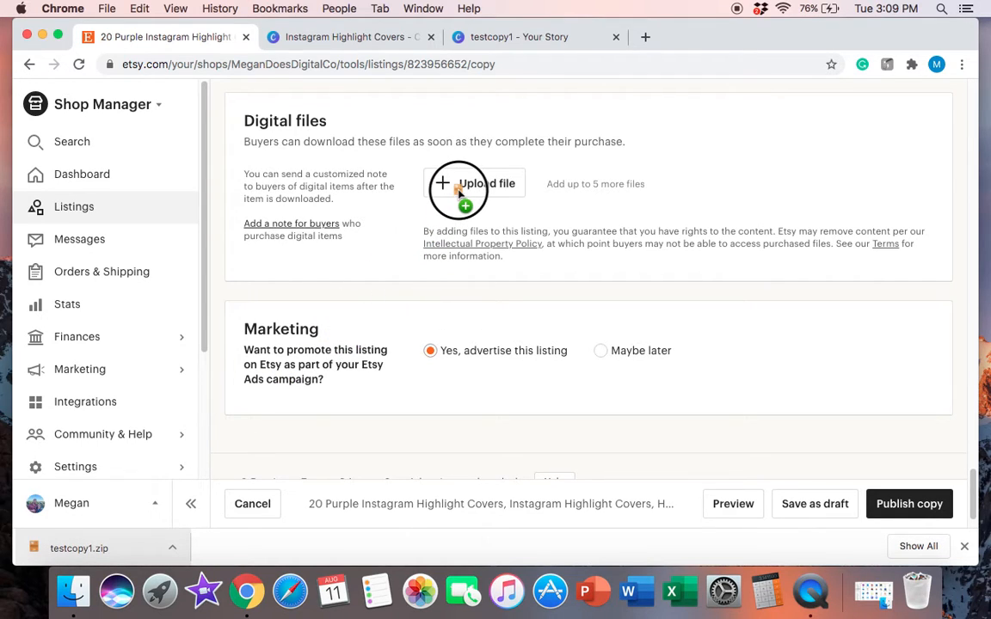
{"action": "left_click", "coordinate": [457, 183]}
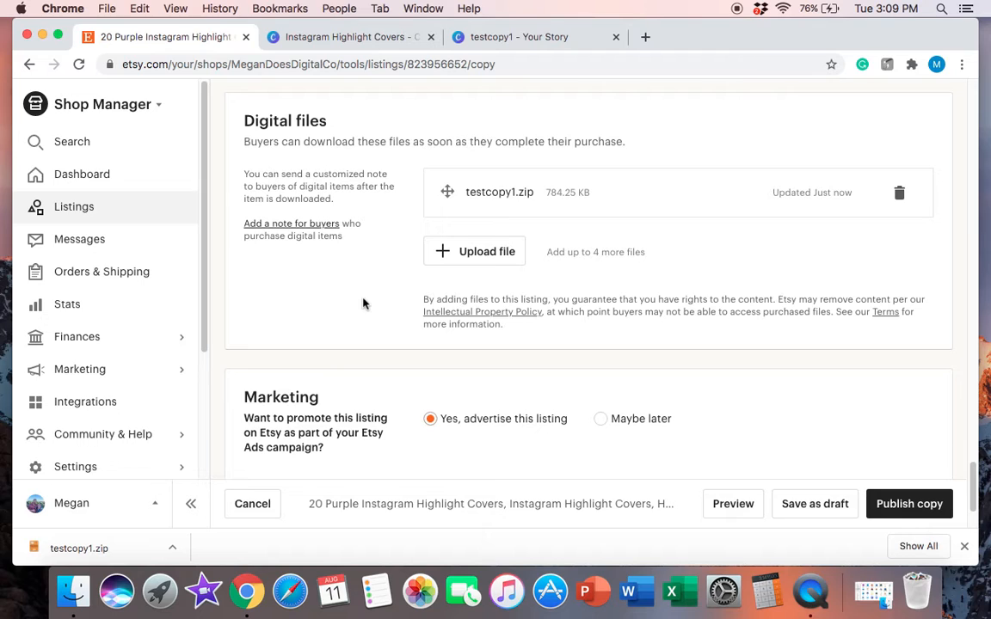
{"action": "mouse_move", "coordinate": [822, 383]}
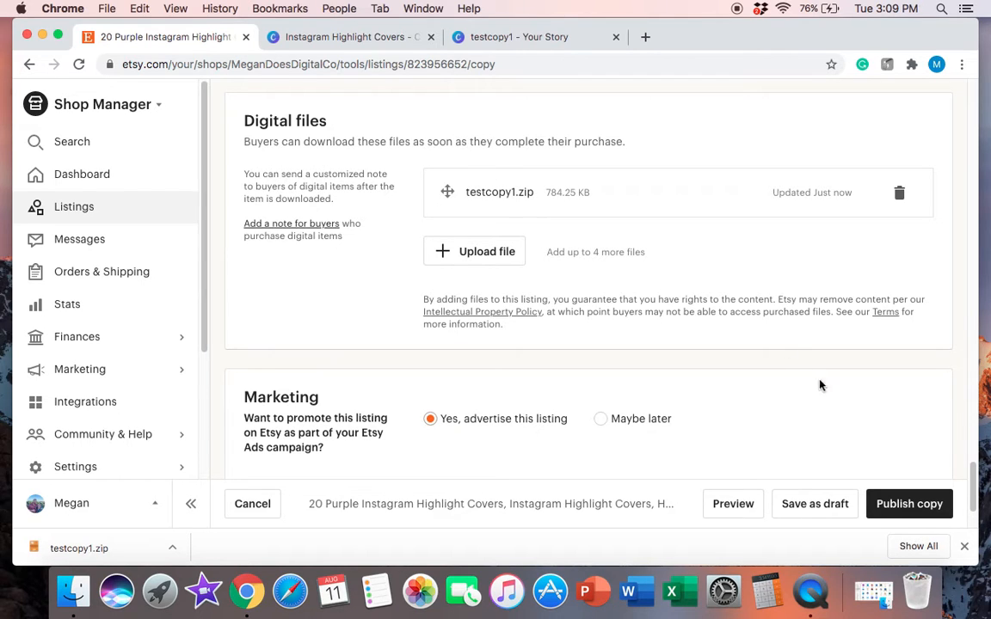
{"action": "scroll", "scroll_direction": "up", "scroll_amount": 3}
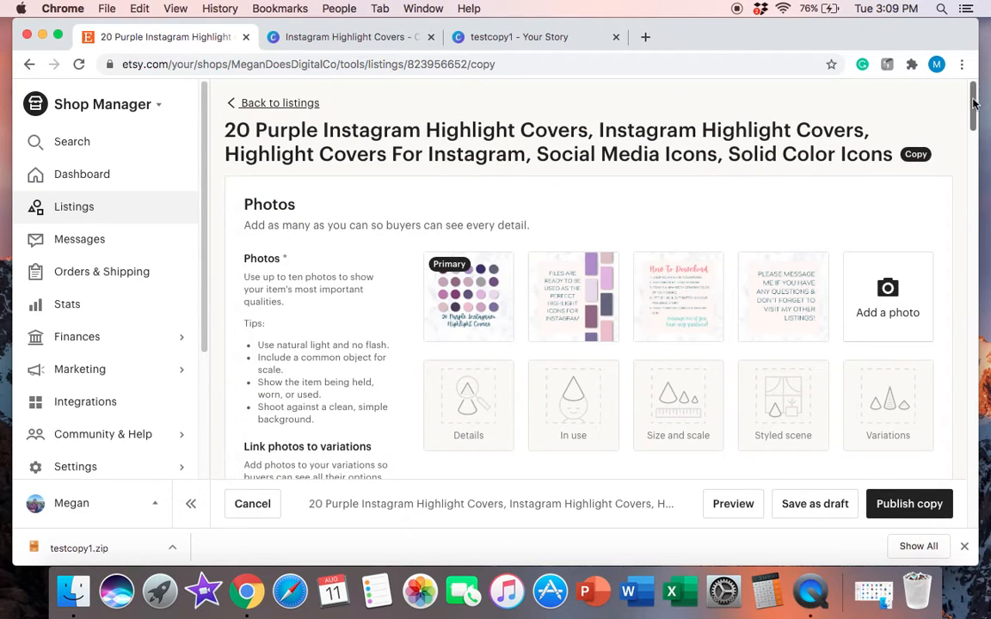
{"action": "mouse_move", "coordinate": [678, 290]}
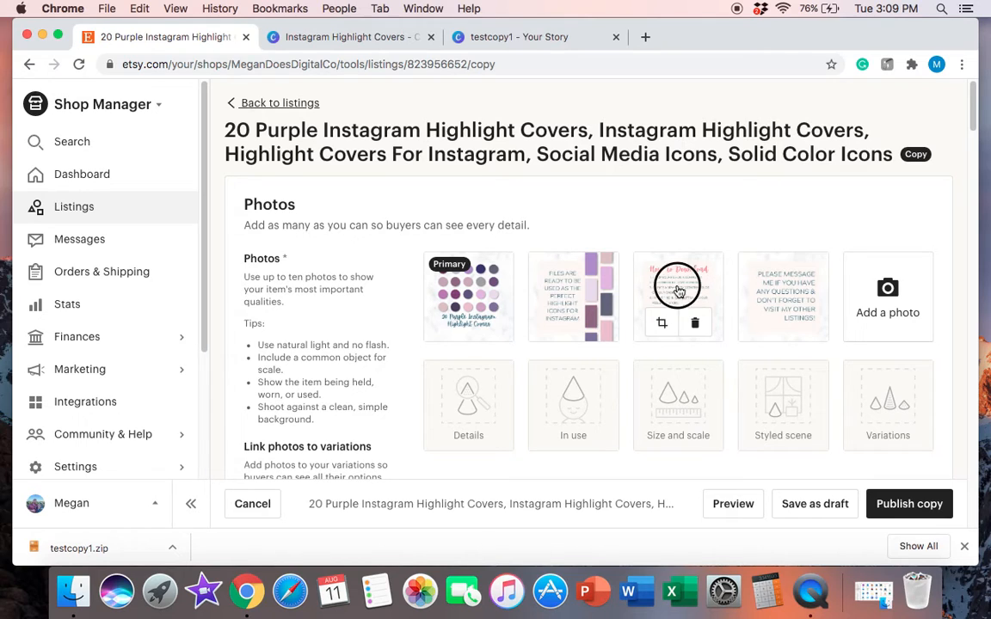
Enlarge the How To Download photo in the listing's Photos section.
{"action": "left_click", "coordinate": [678, 292]}
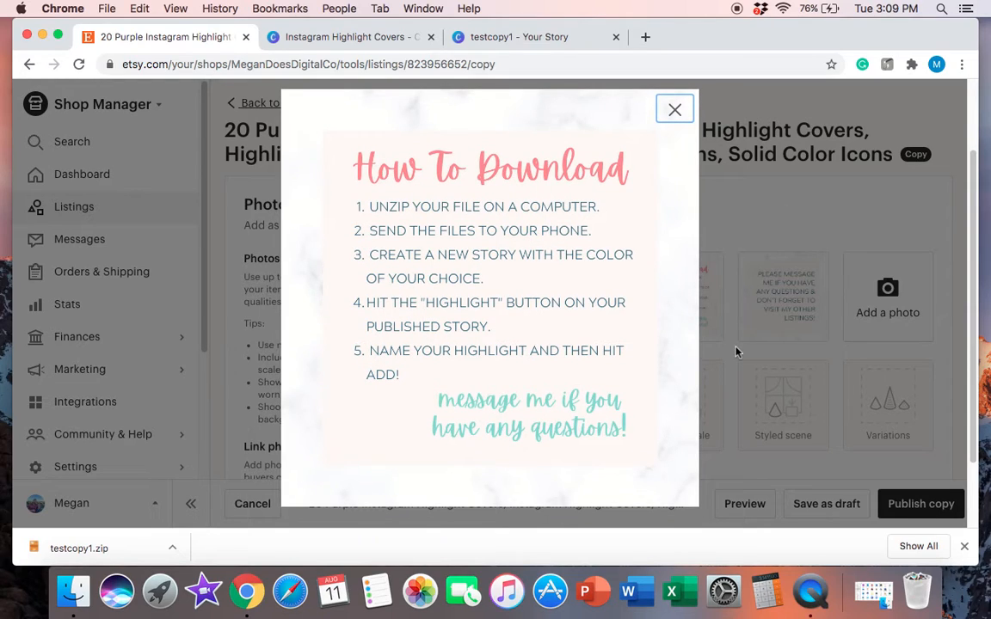
{"action": "mouse_move", "coordinate": [757, 330]}
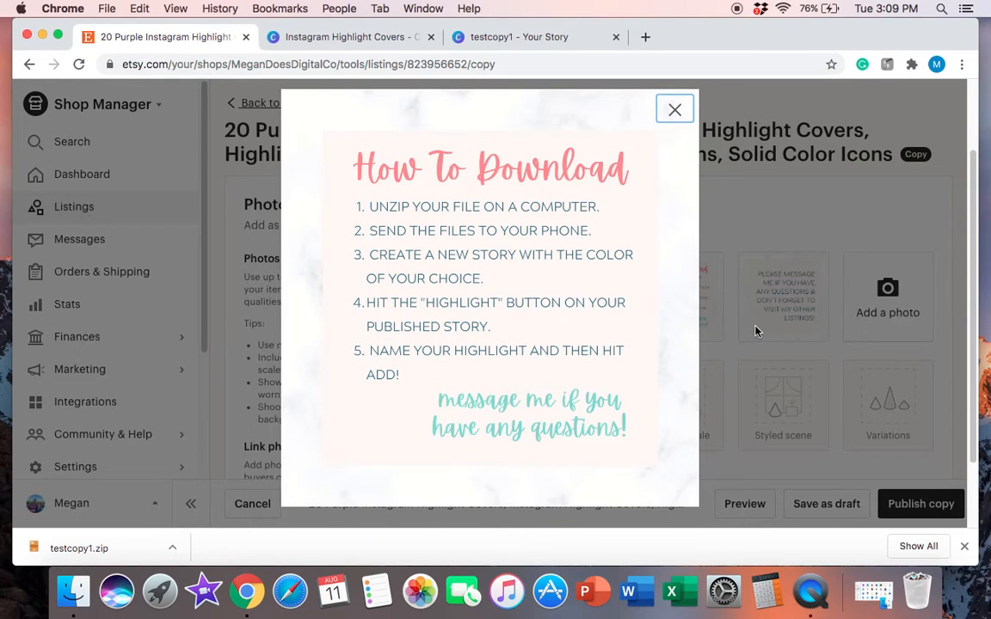
{"action": "mouse_move", "coordinate": [726, 158]}
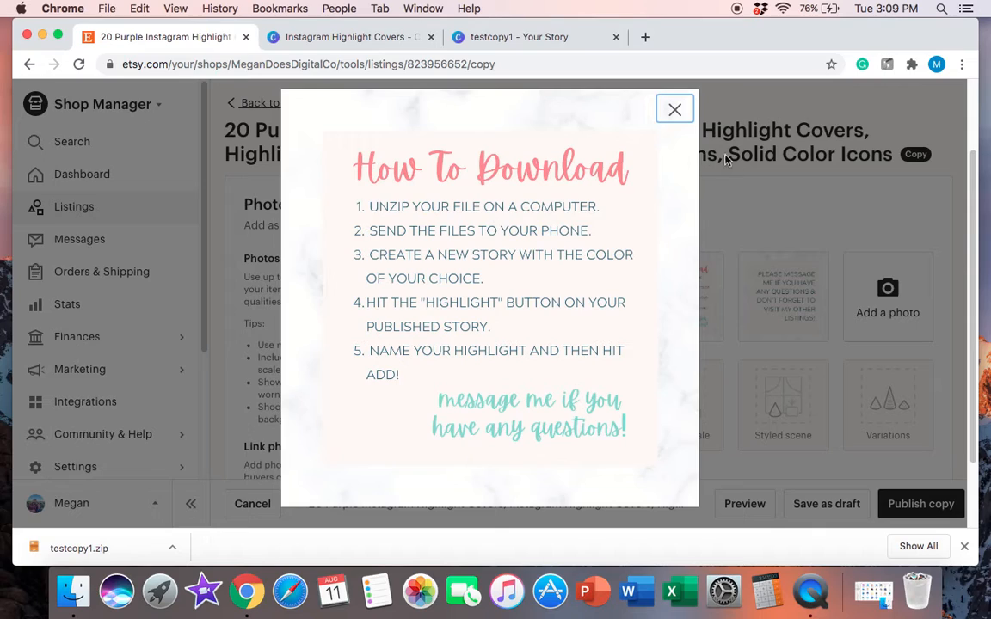
{"action": "mouse_move", "coordinate": [810, 272]}
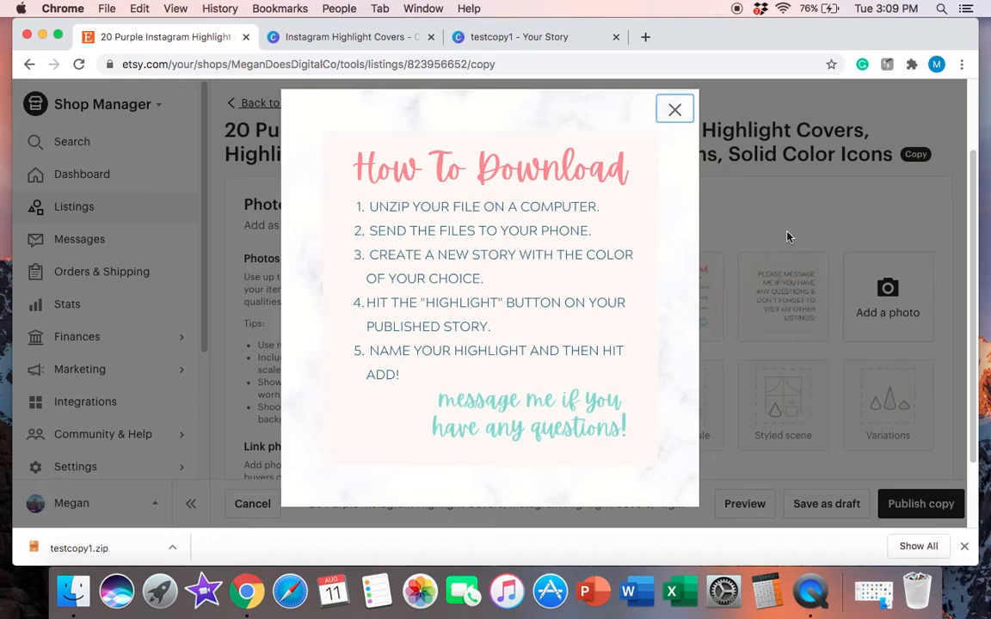
{"action": "mouse_move", "coordinate": [784, 230]}
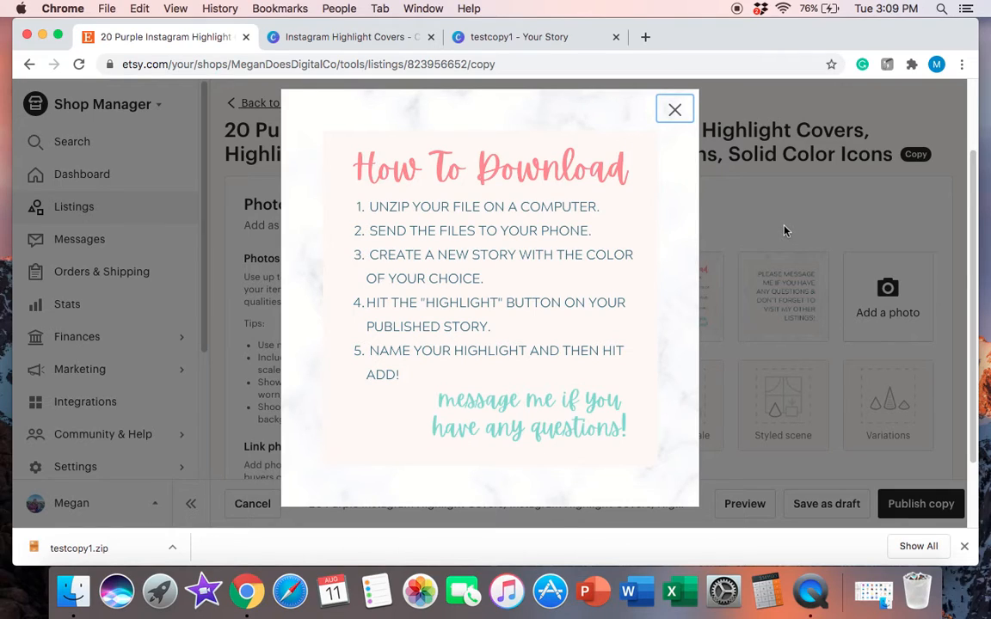
{"action": "mouse_move", "coordinate": [745, 167]}
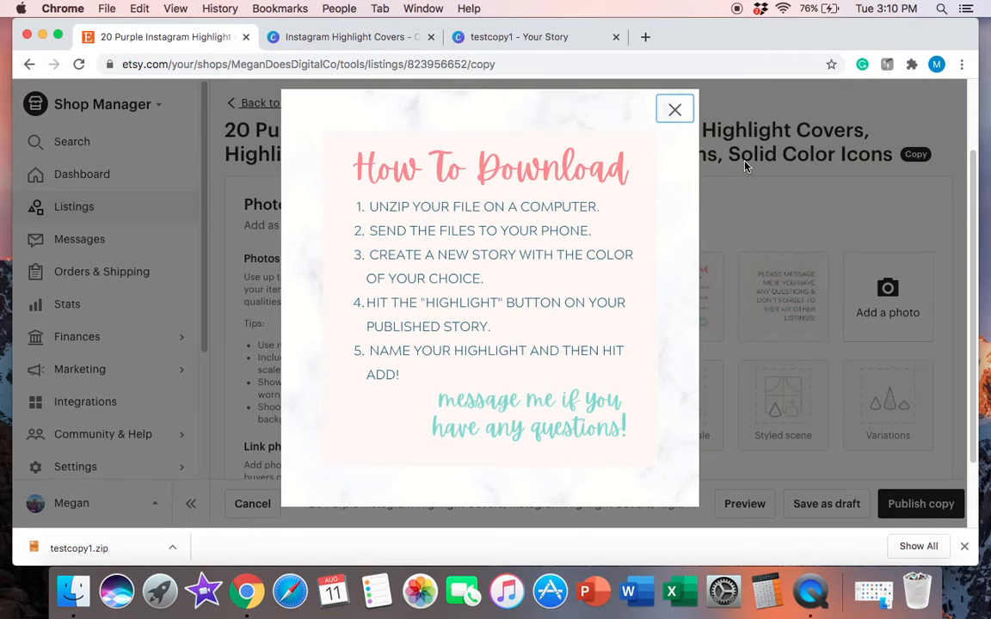
{"action": "mouse_move", "coordinate": [740, 162]}
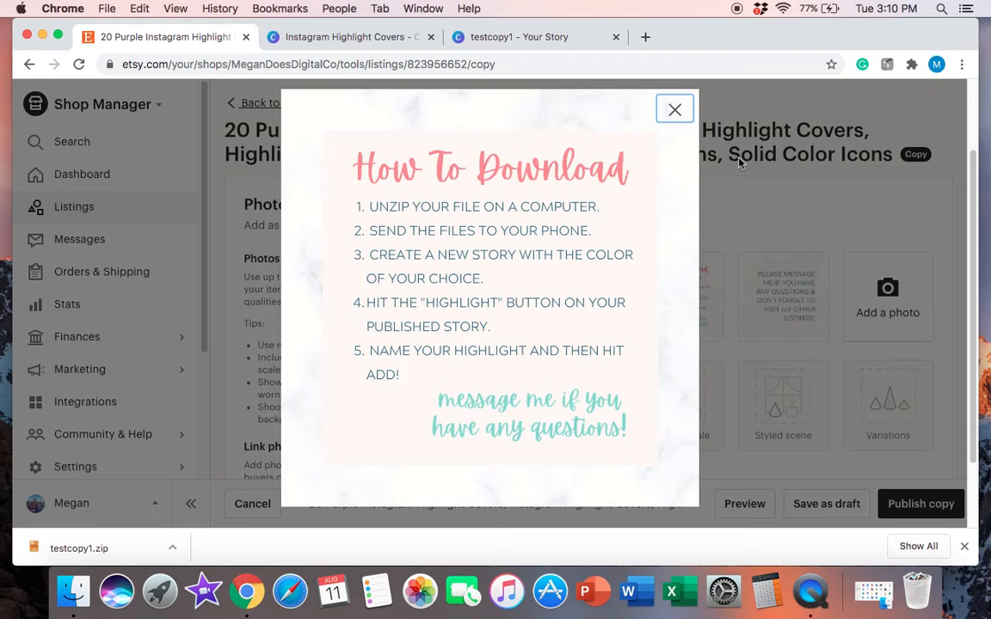
{"action": "mouse_move", "coordinate": [716, 138]}
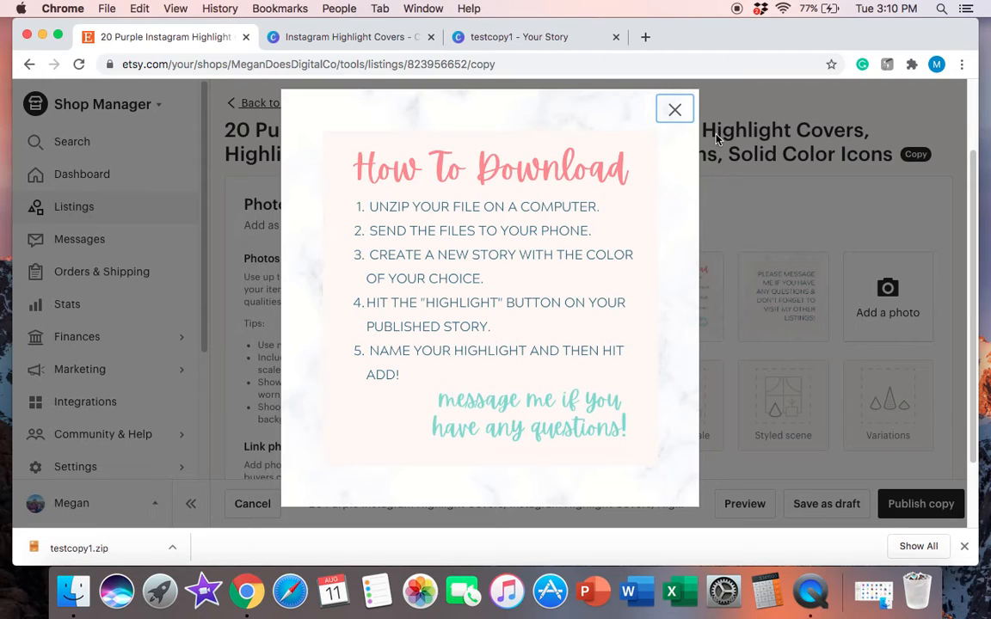
{"action": "mouse_move", "coordinate": [710, 111]}
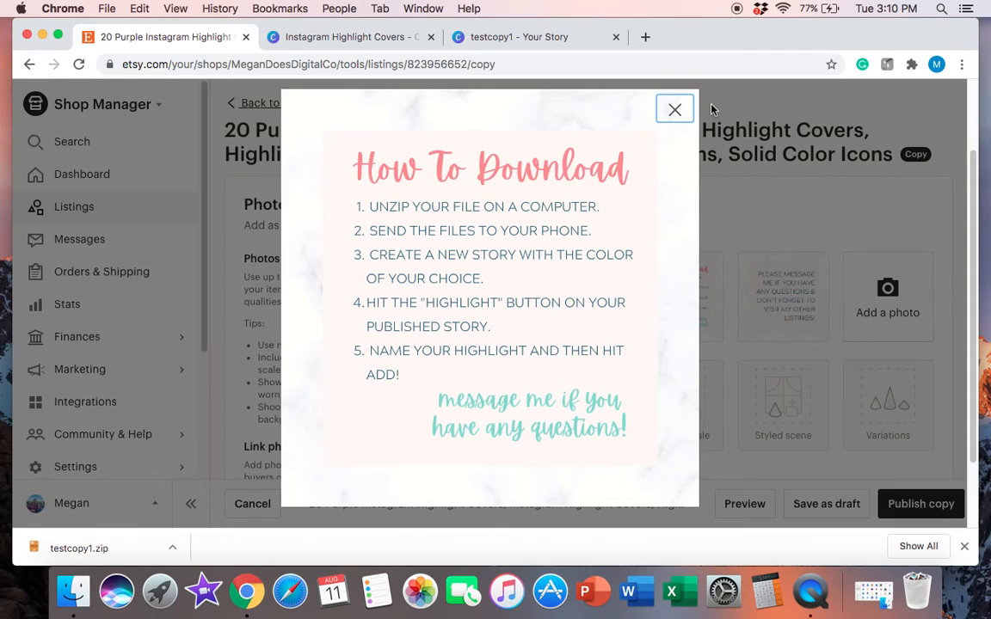
{"action": "mouse_move", "coordinate": [685, 148]}
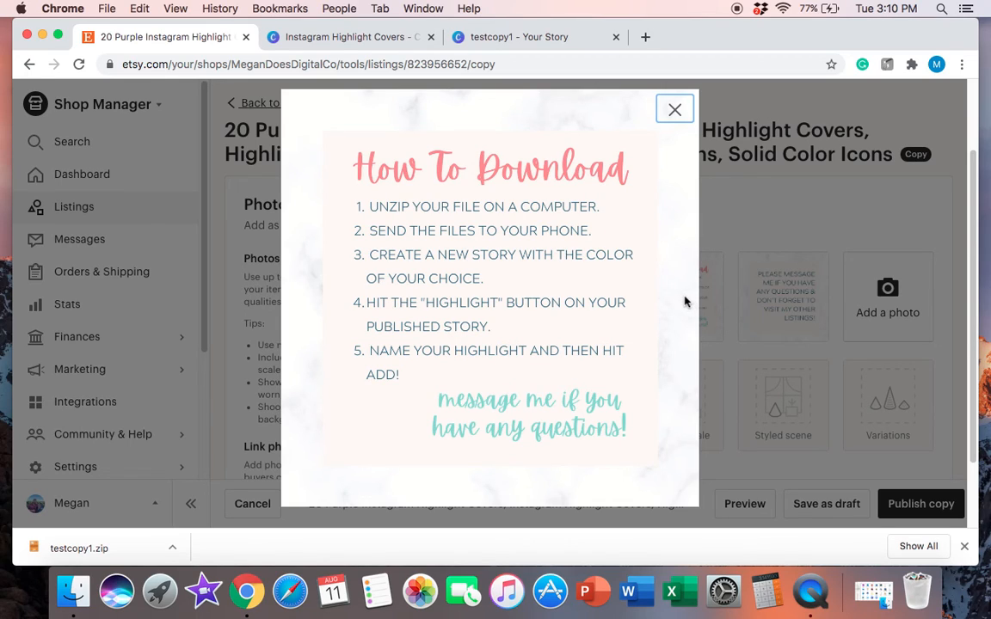
{"action": "mouse_move", "coordinate": [789, 240]}
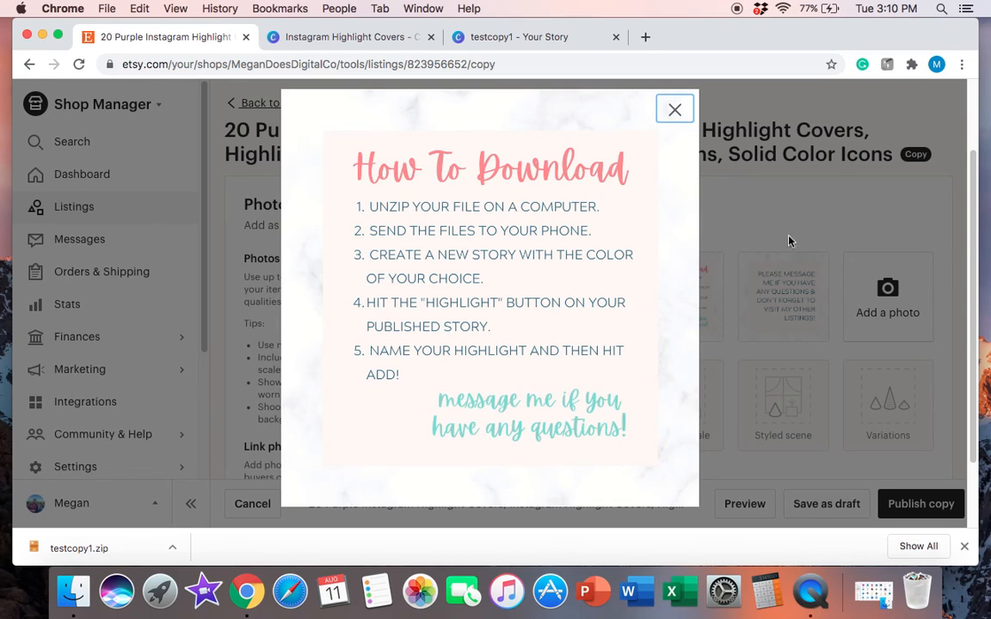